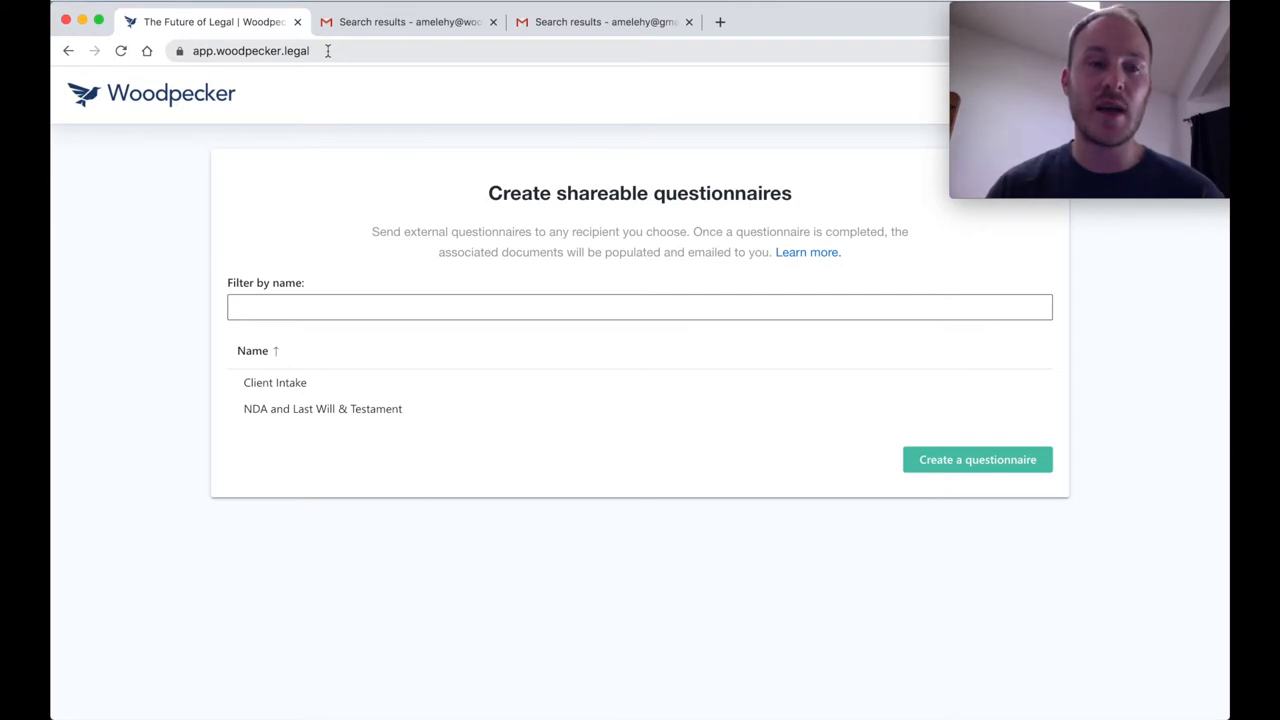
mouse_move(388, 436)
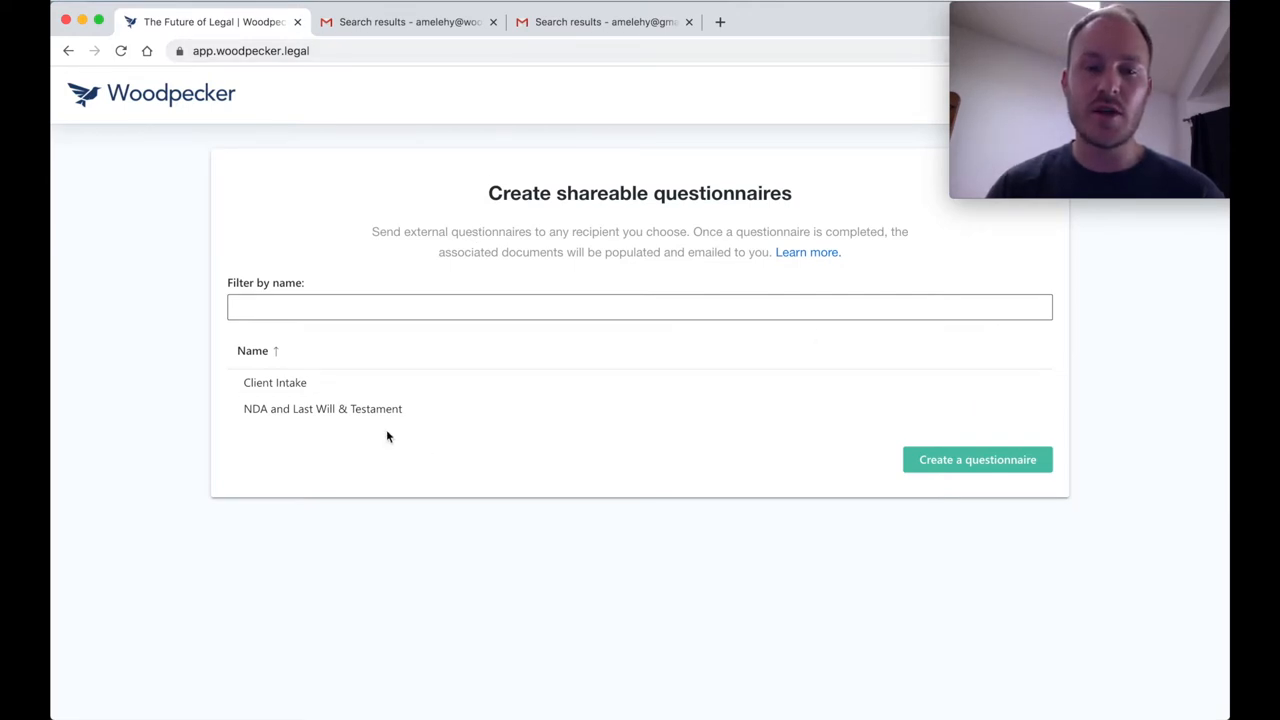
mouse_move(406, 422)
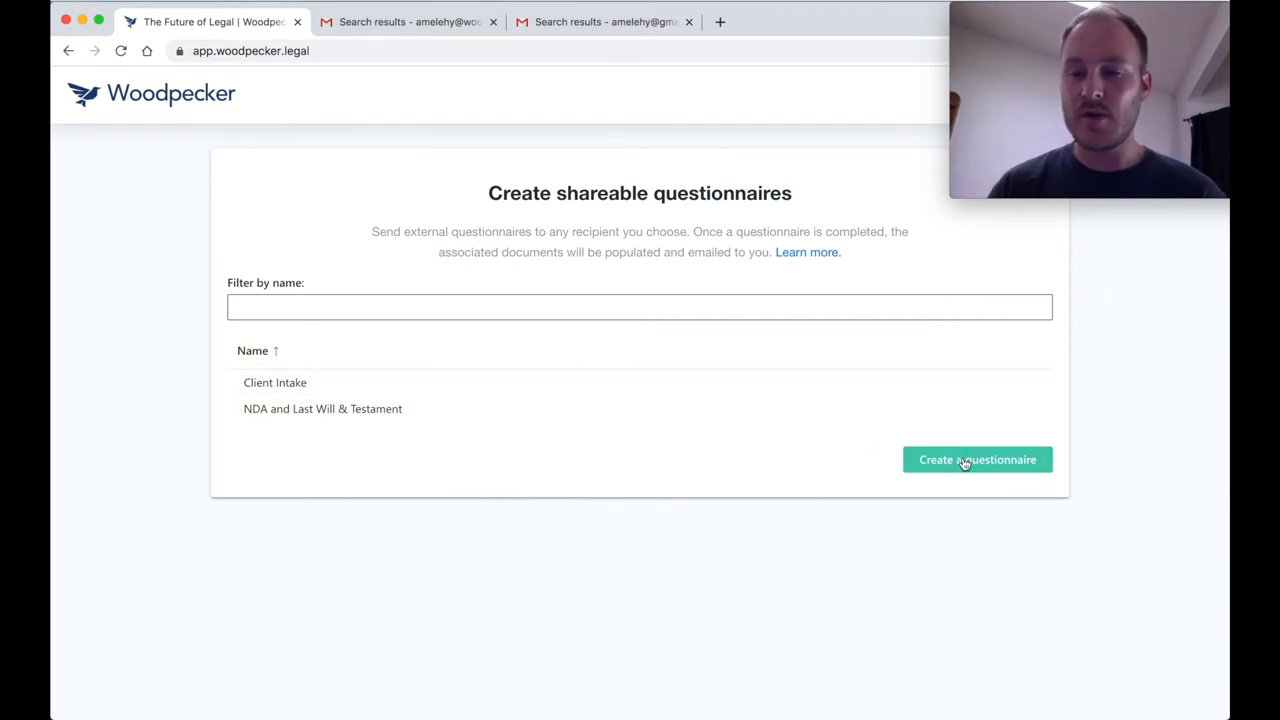
- Start creating a new shareable questionnaire from the questionnaires page
left_click(976, 458)
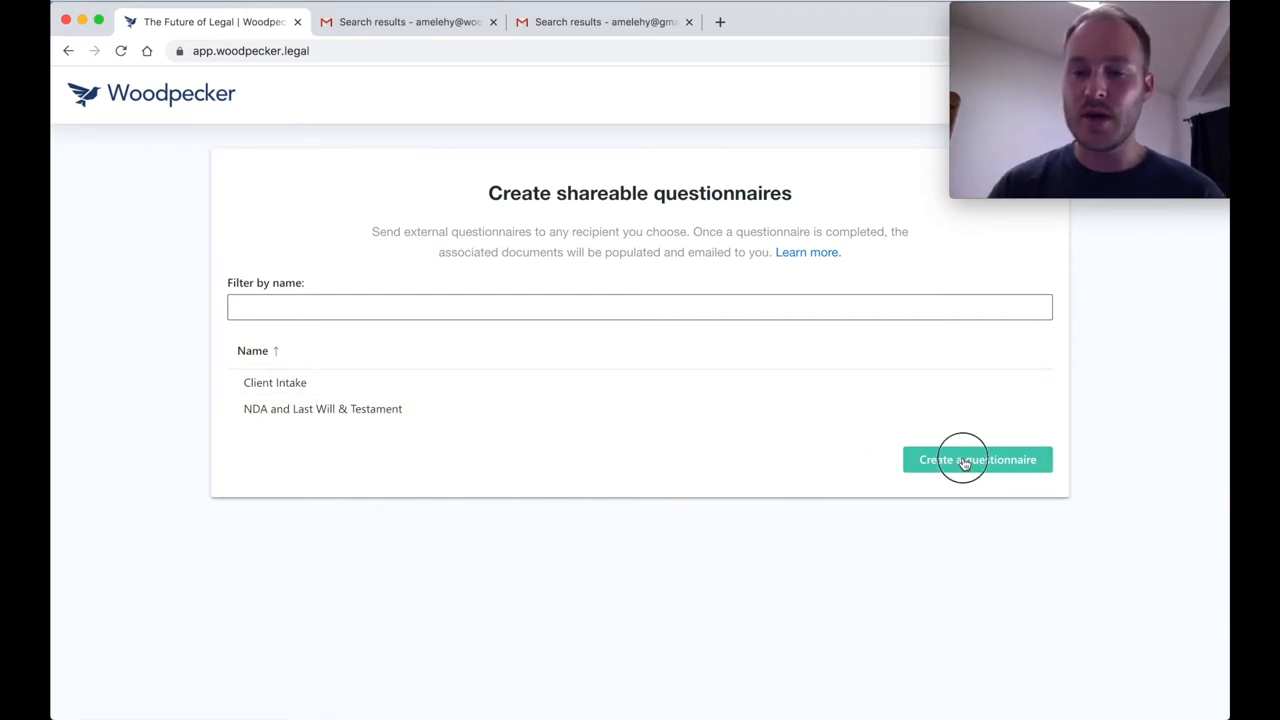
- Browse the Uncategorized and Incorporation folders, then select both Incorporation templates
left_click(976, 458)
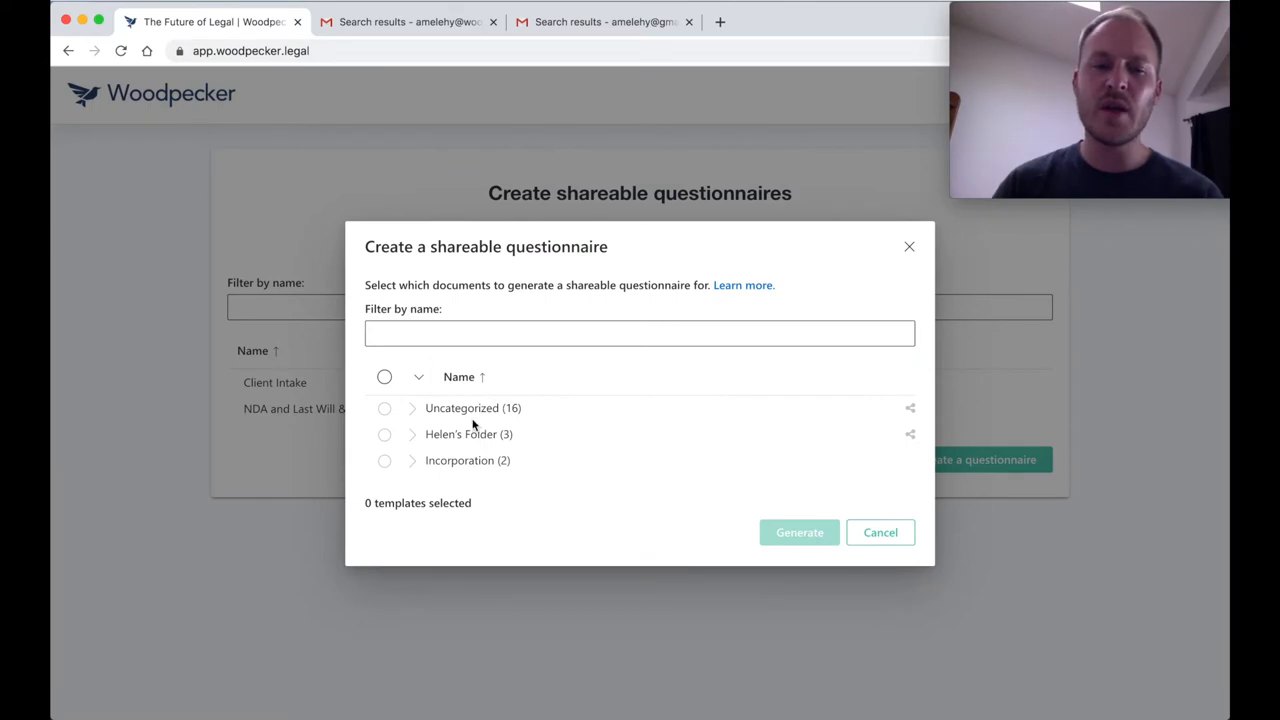
mouse_move(636, 408)
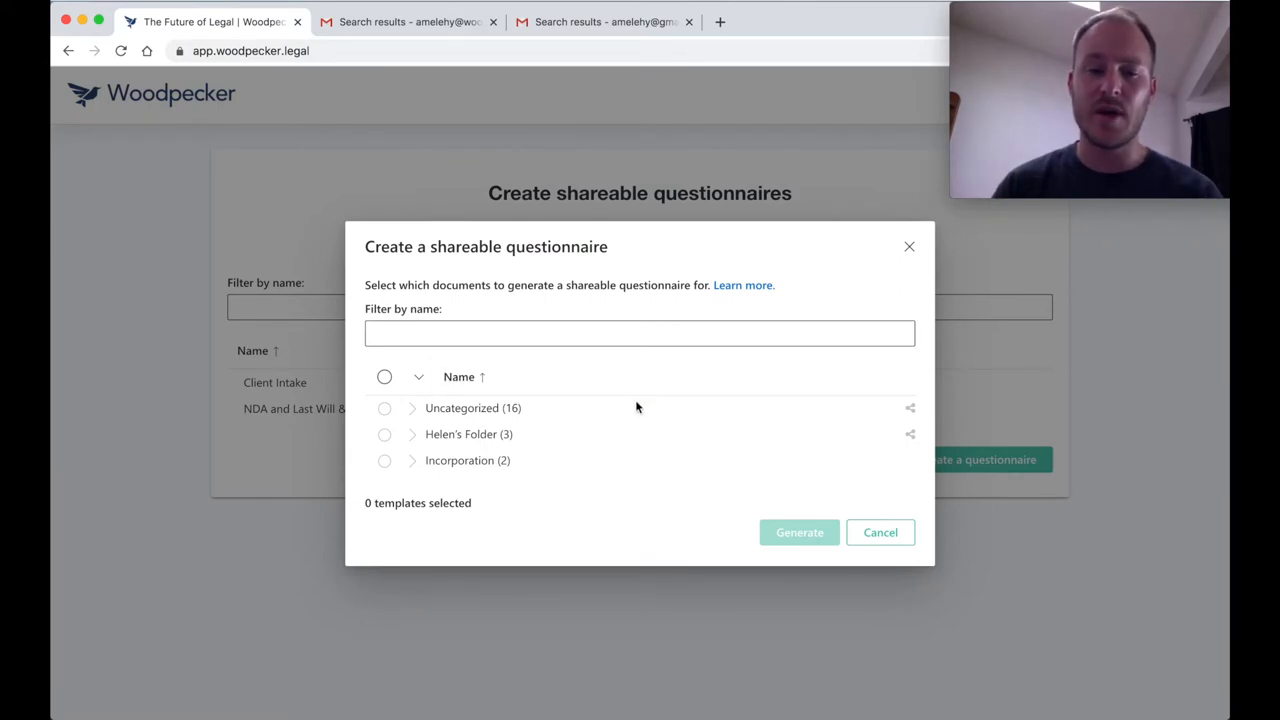
mouse_move(458, 428)
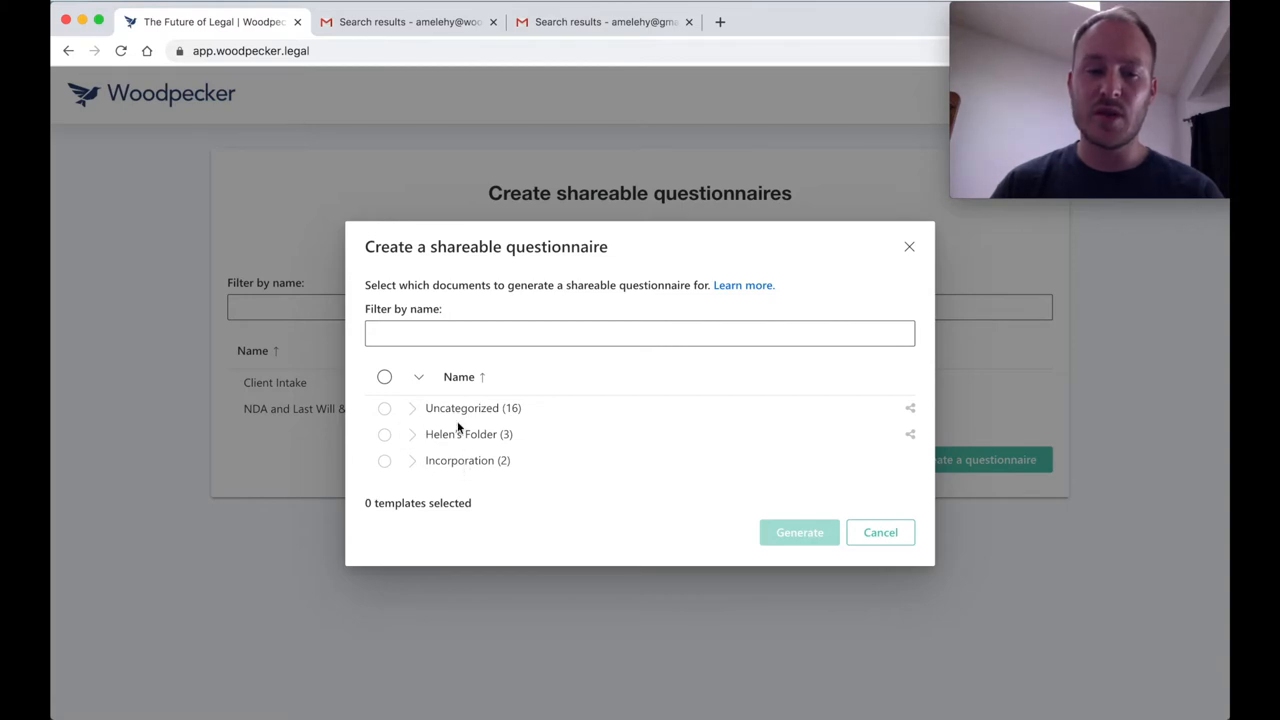
left_click(412, 408)
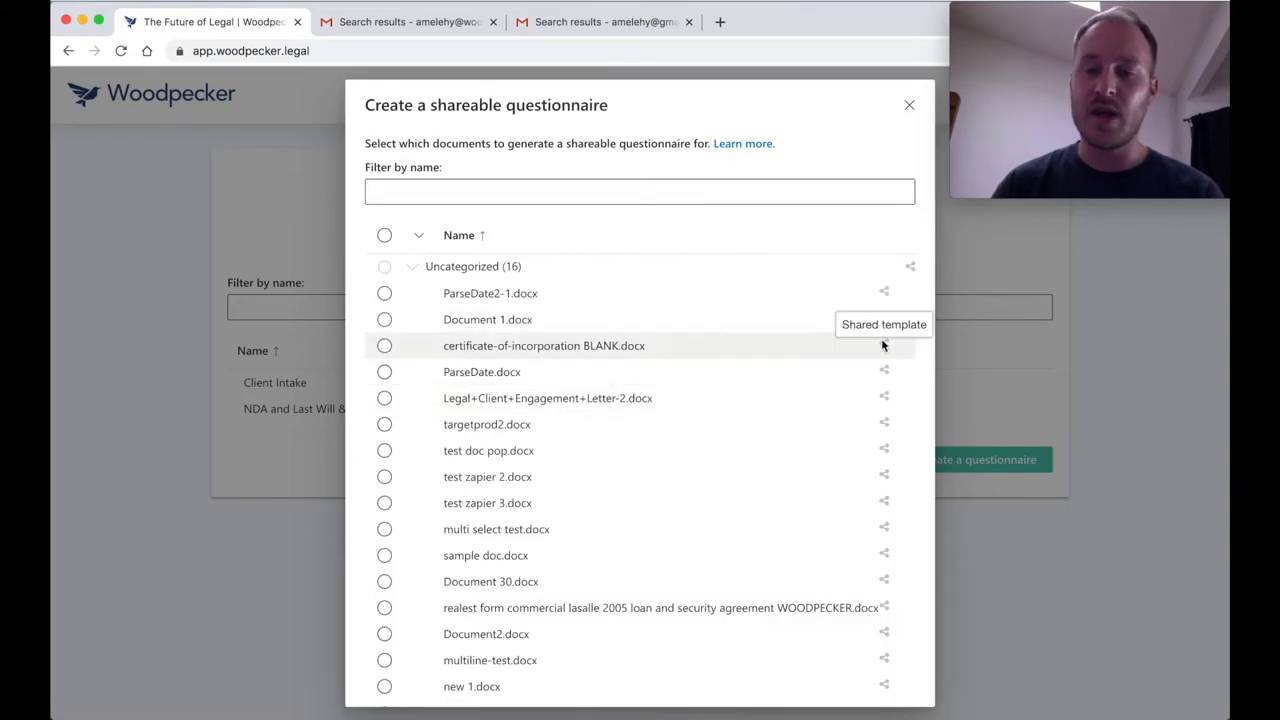
mouse_move(884, 280)
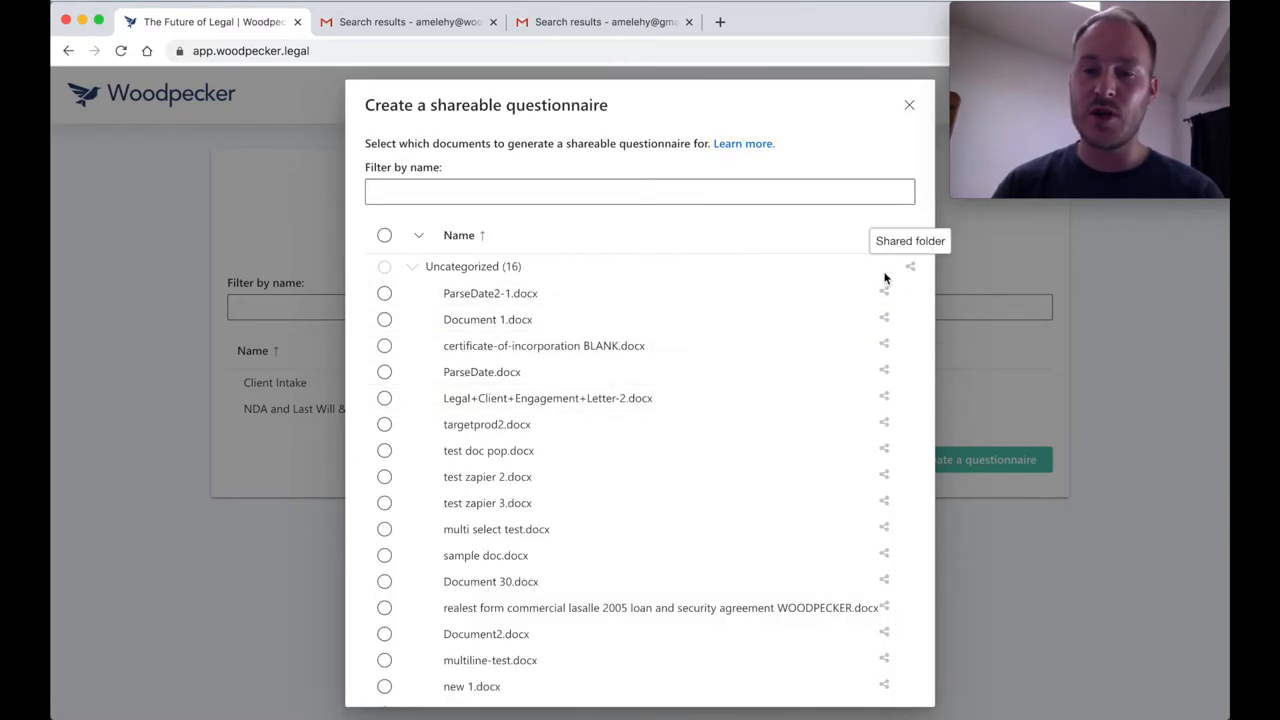
left_click(412, 266)
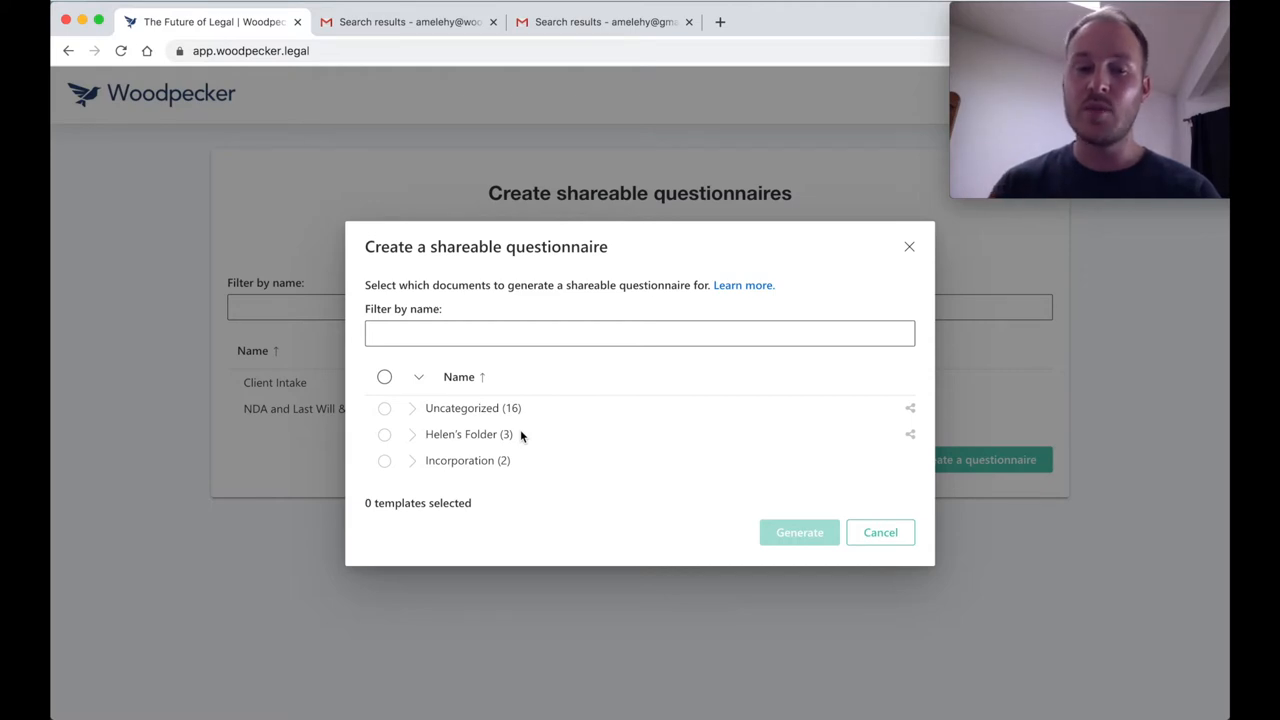
mouse_move(480, 472)
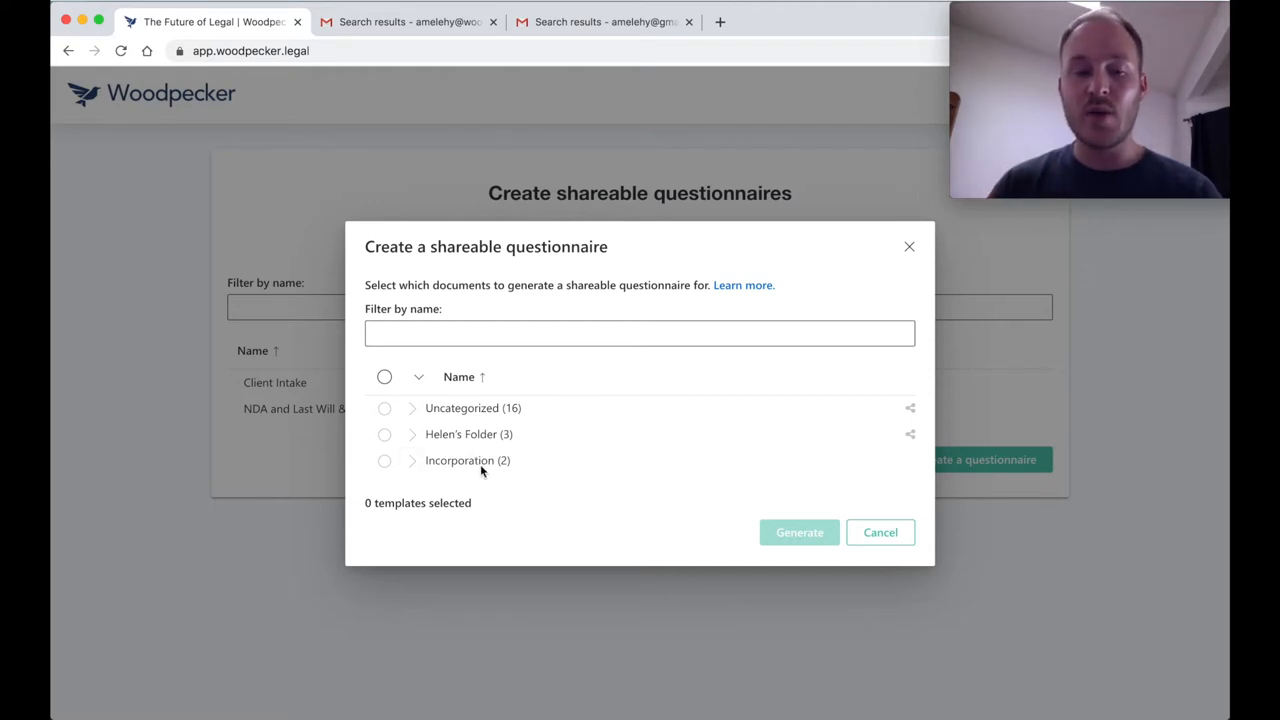
mouse_move(444, 464)
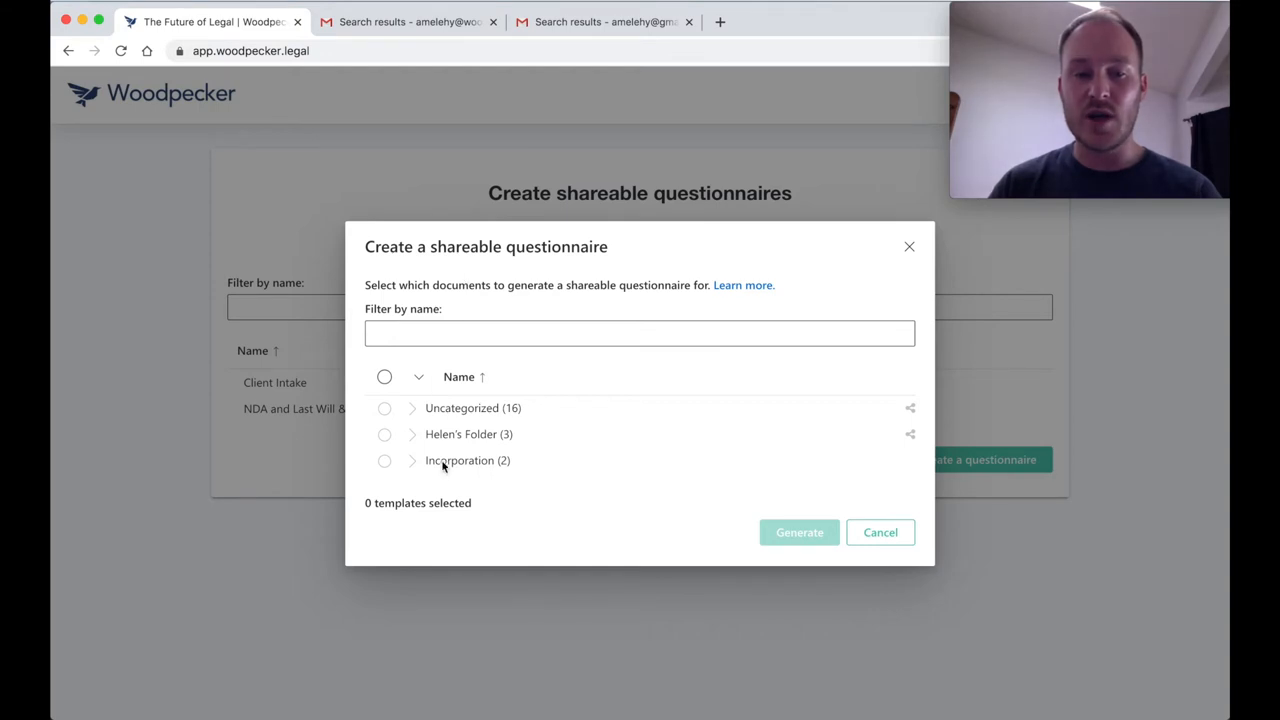
left_click(412, 460)
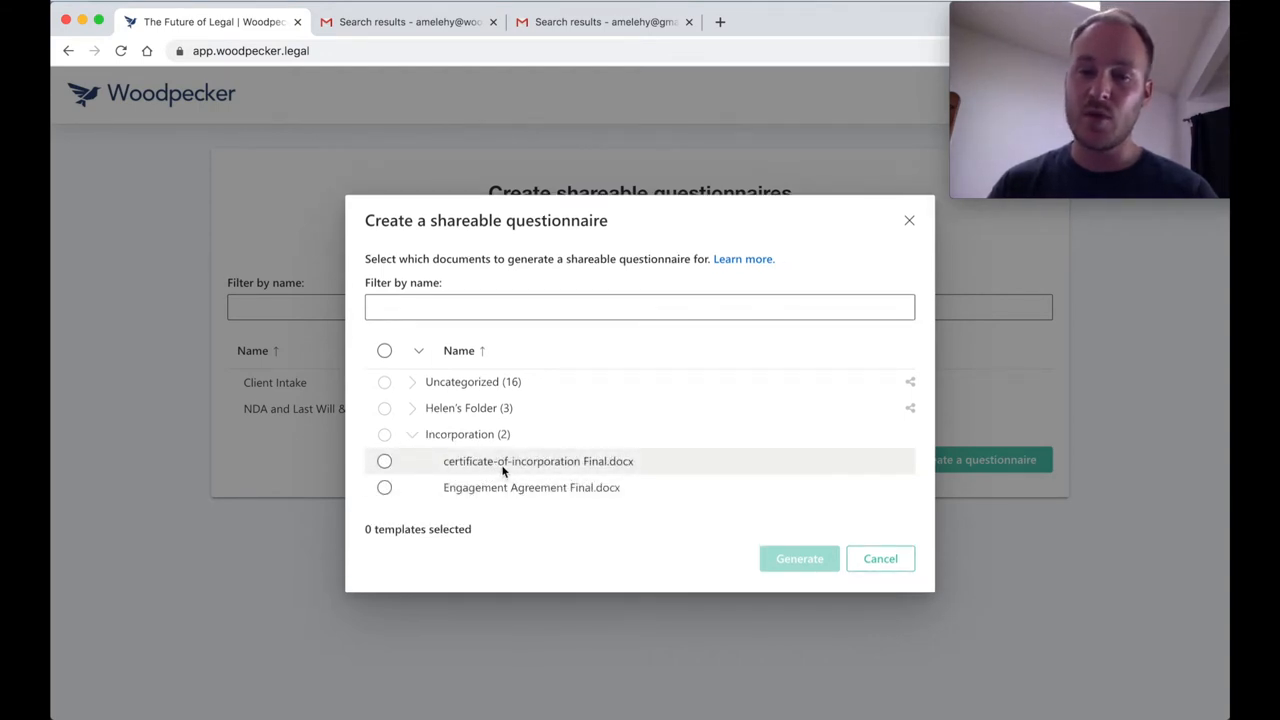
mouse_move(532, 488)
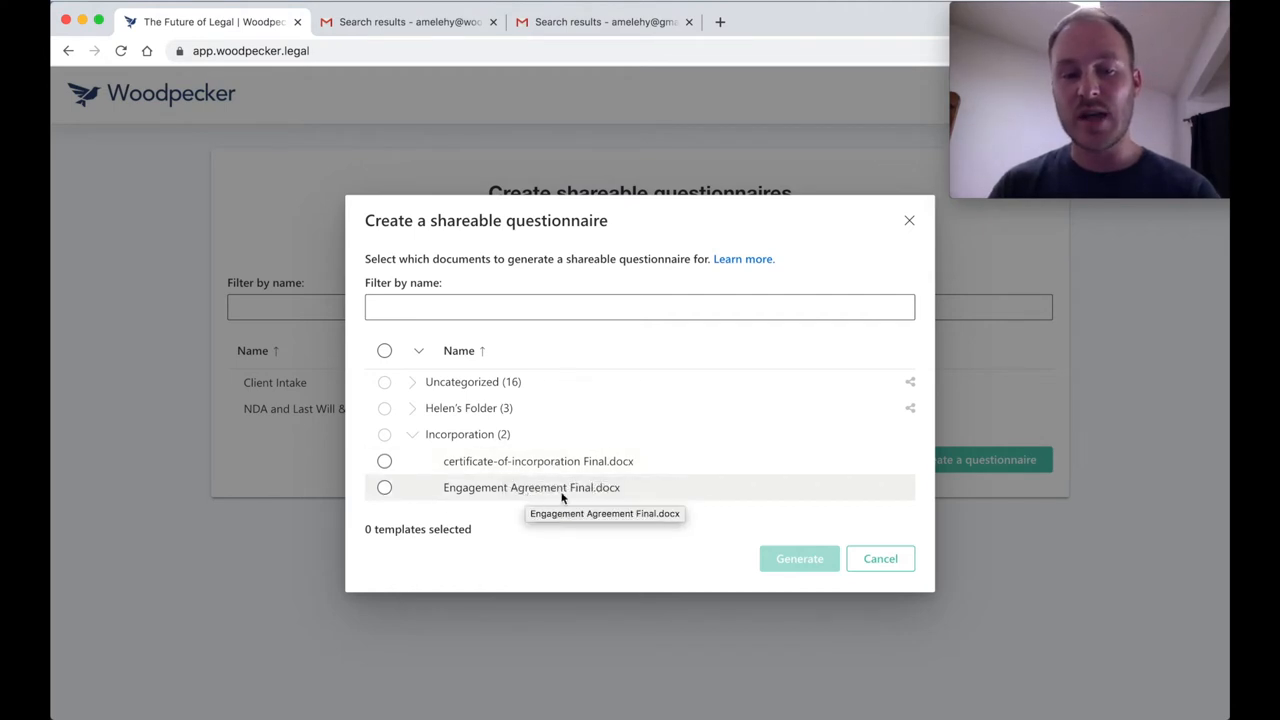
left_click(384, 460)
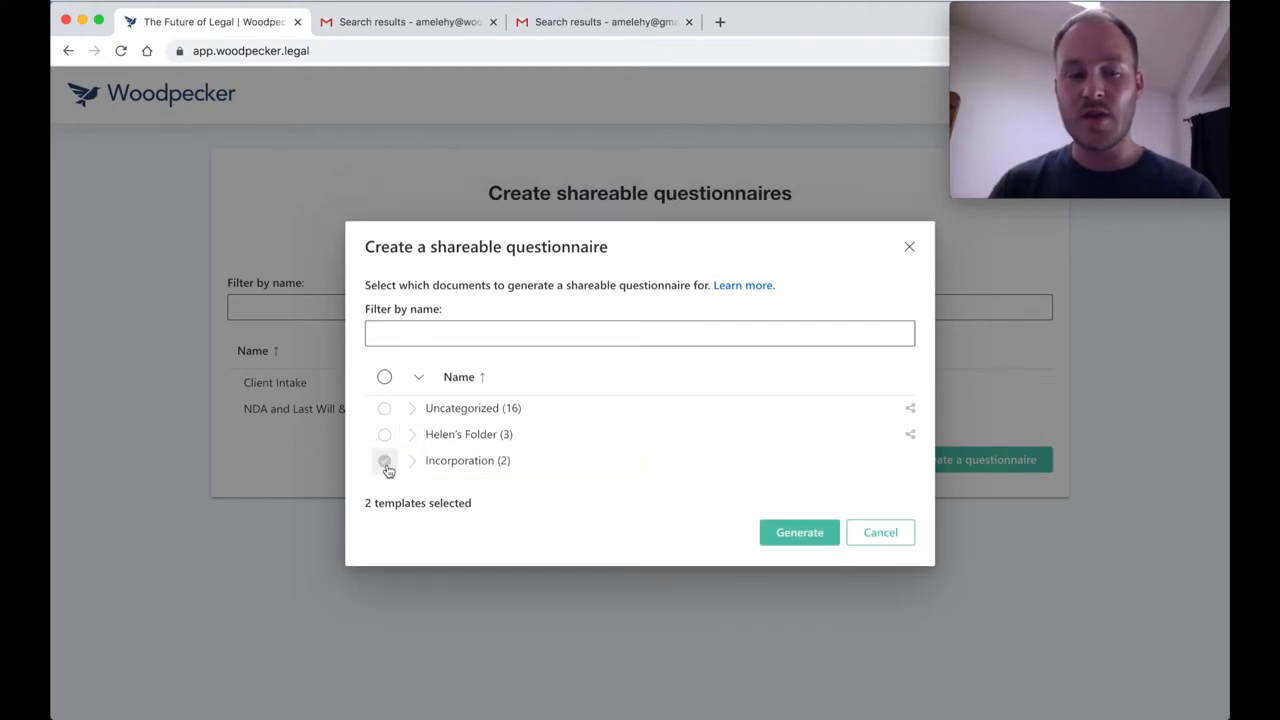
left_click(384, 460)
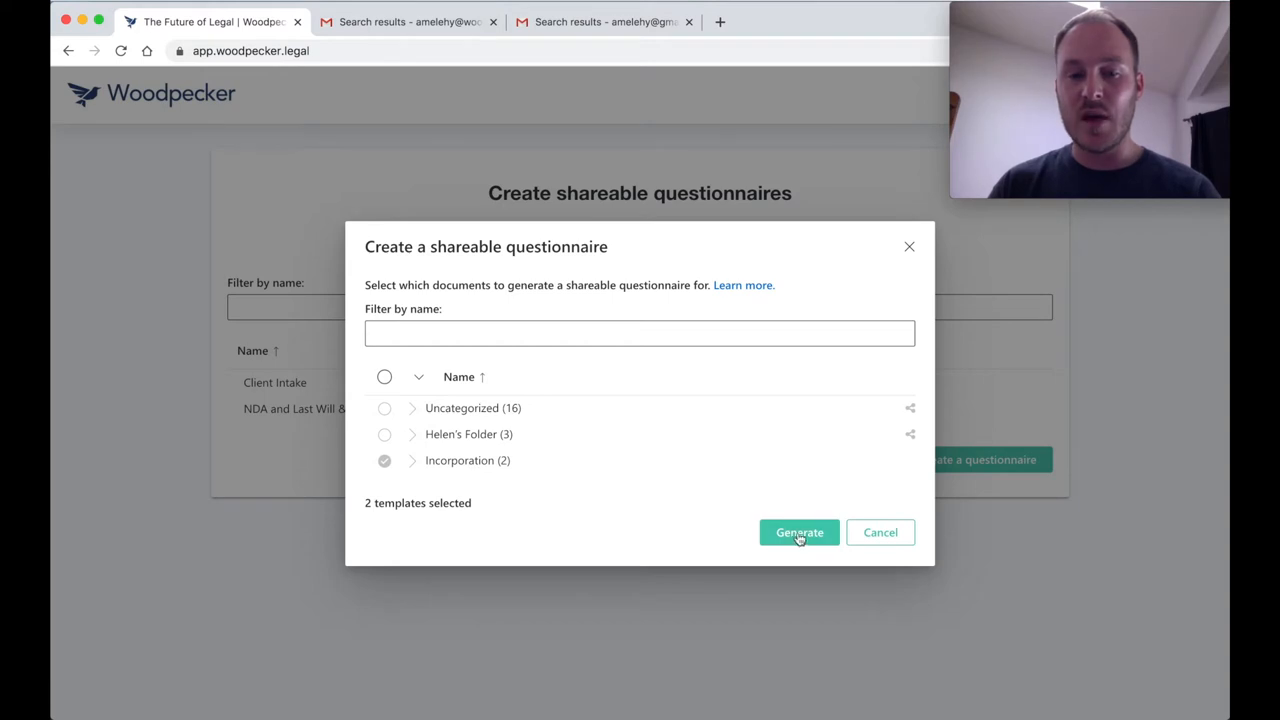
- Generate fields from the selected templates and name the questionnaire 'Incorporation Intake Form'
left_click(800, 532)
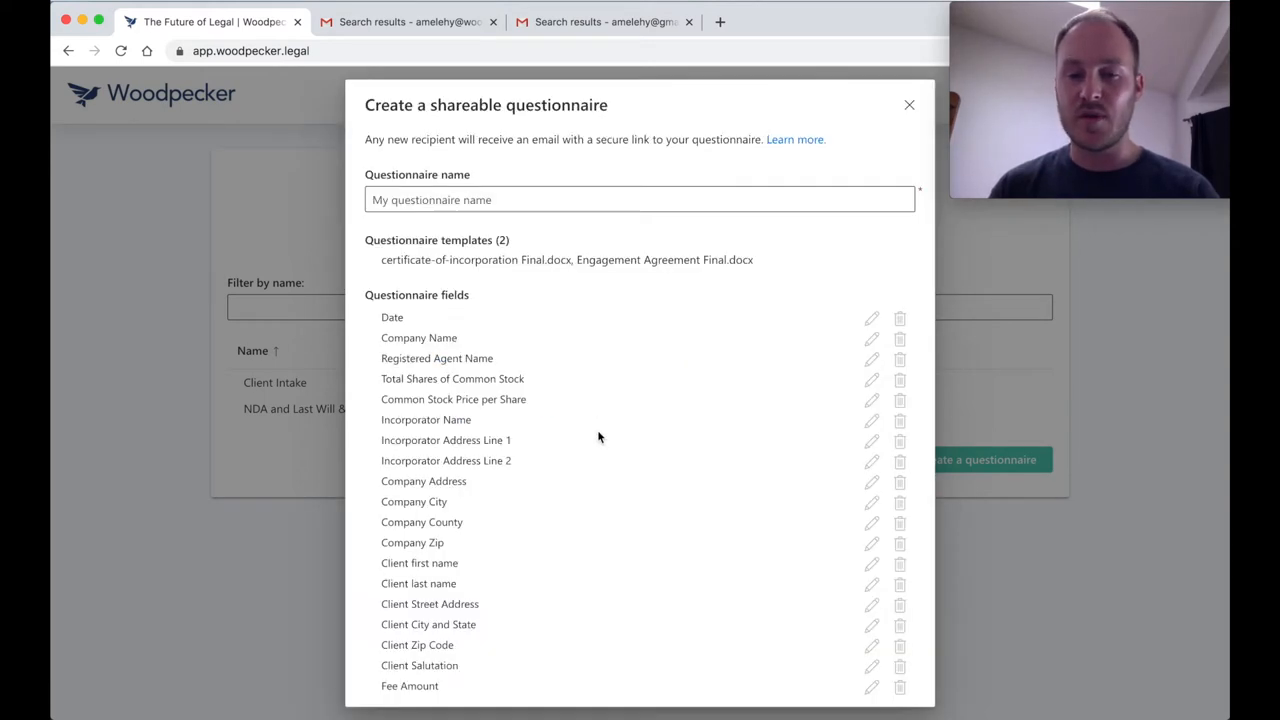
mouse_move(654, 244)
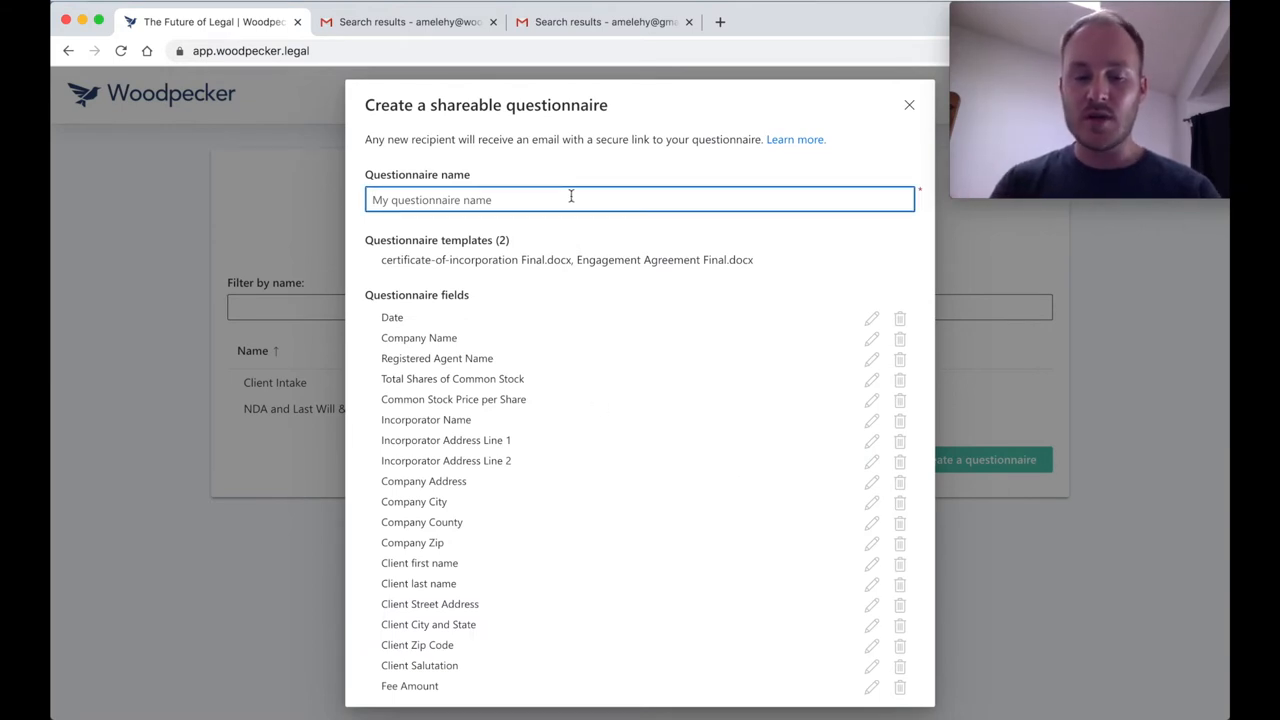
type("Incorporation Intake")
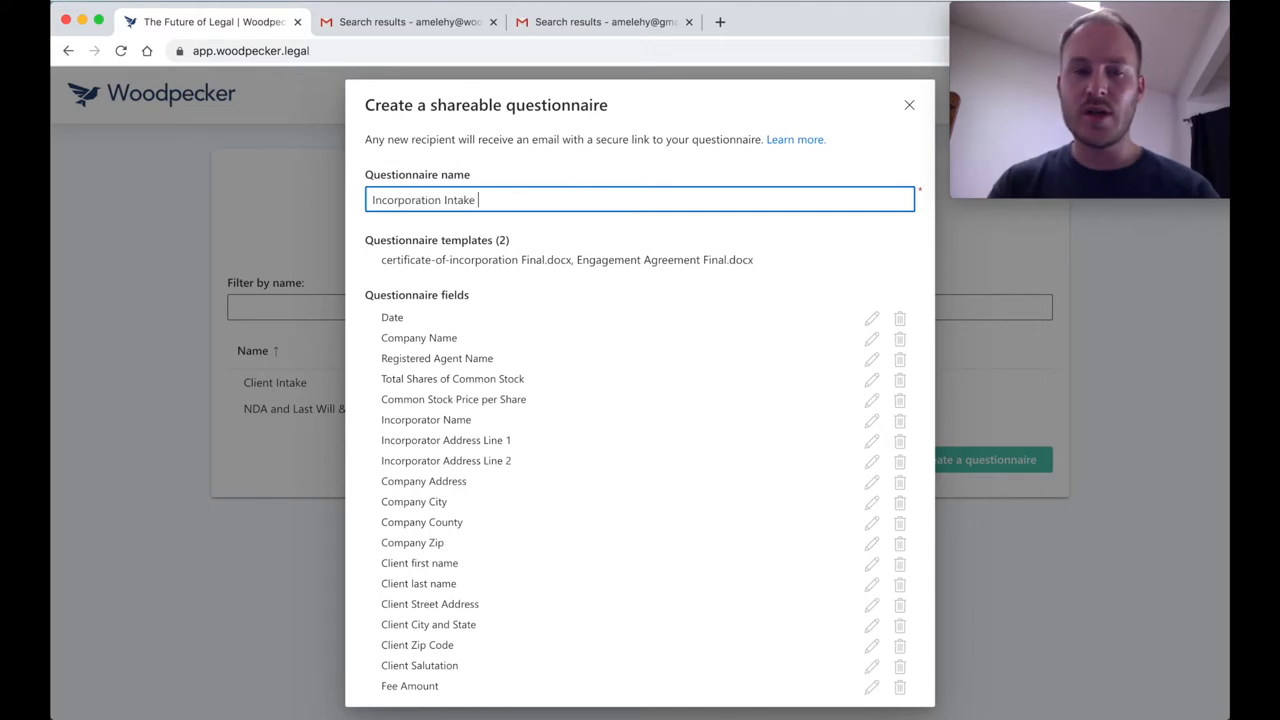
type("Form")
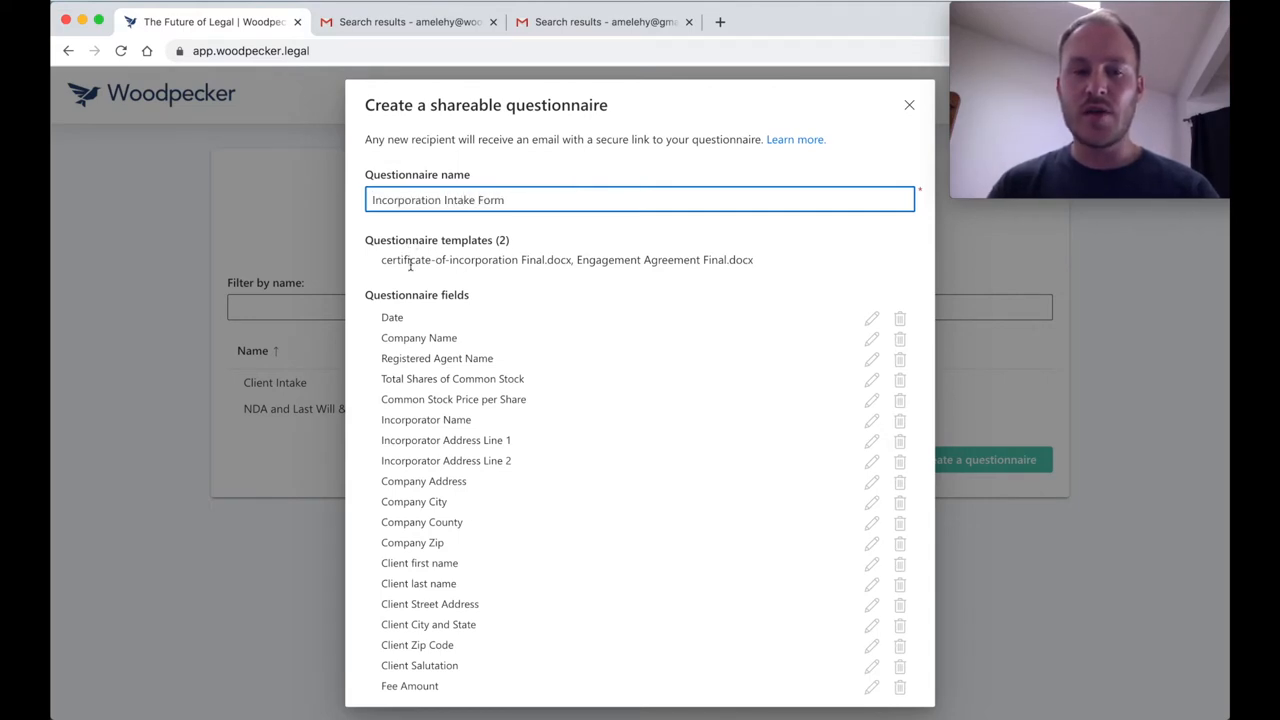
mouse_move(540, 284)
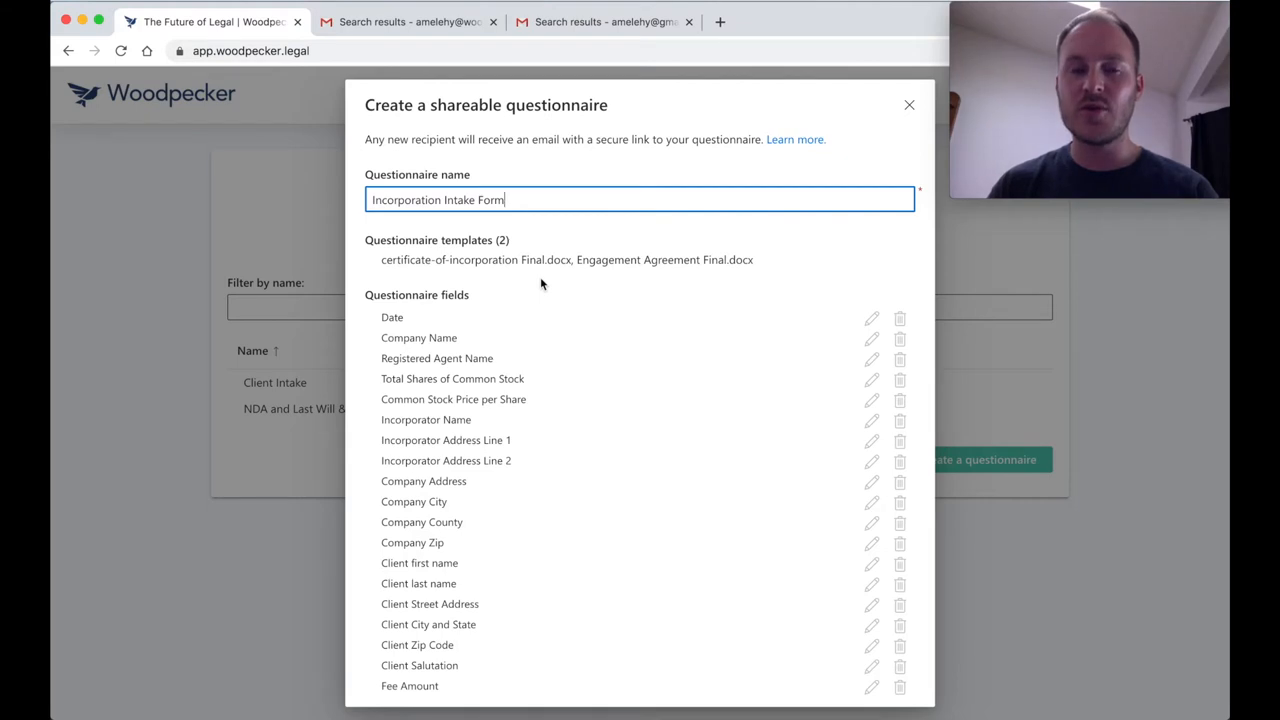
- Review the generated fields and begin relabelling the Date field as Today's Date
scroll("down", 3)
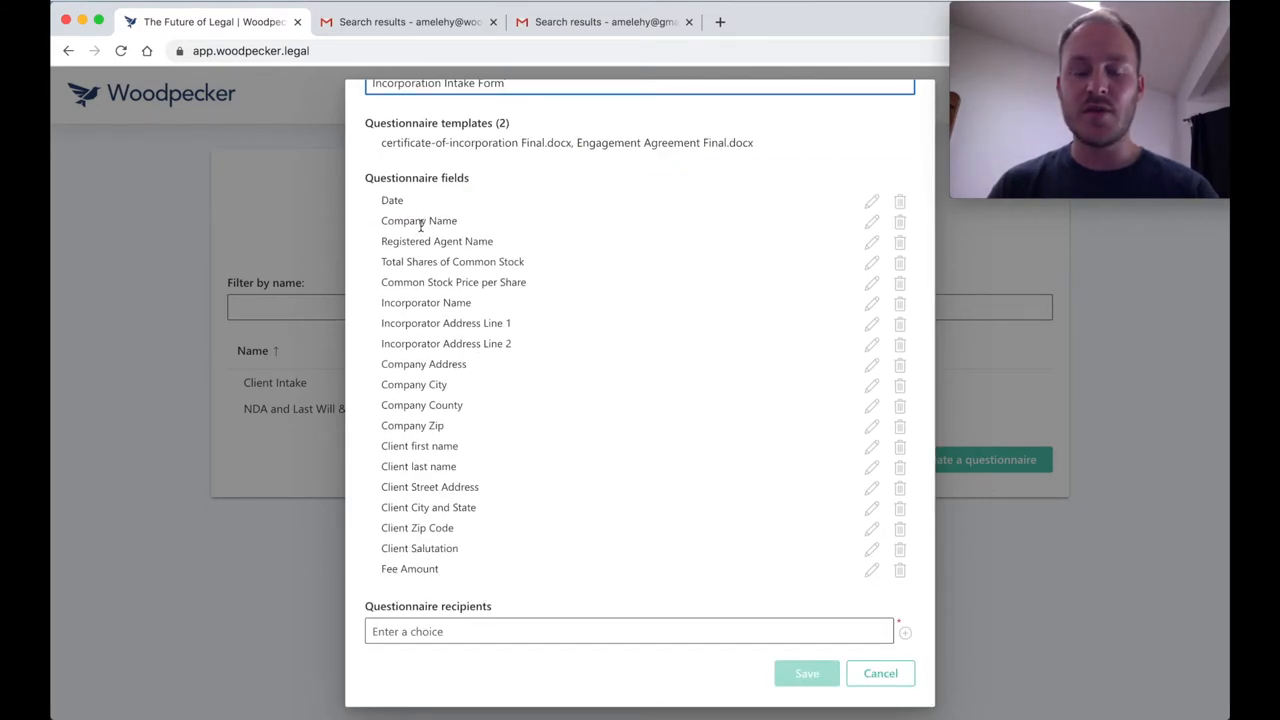
mouse_move(436, 240)
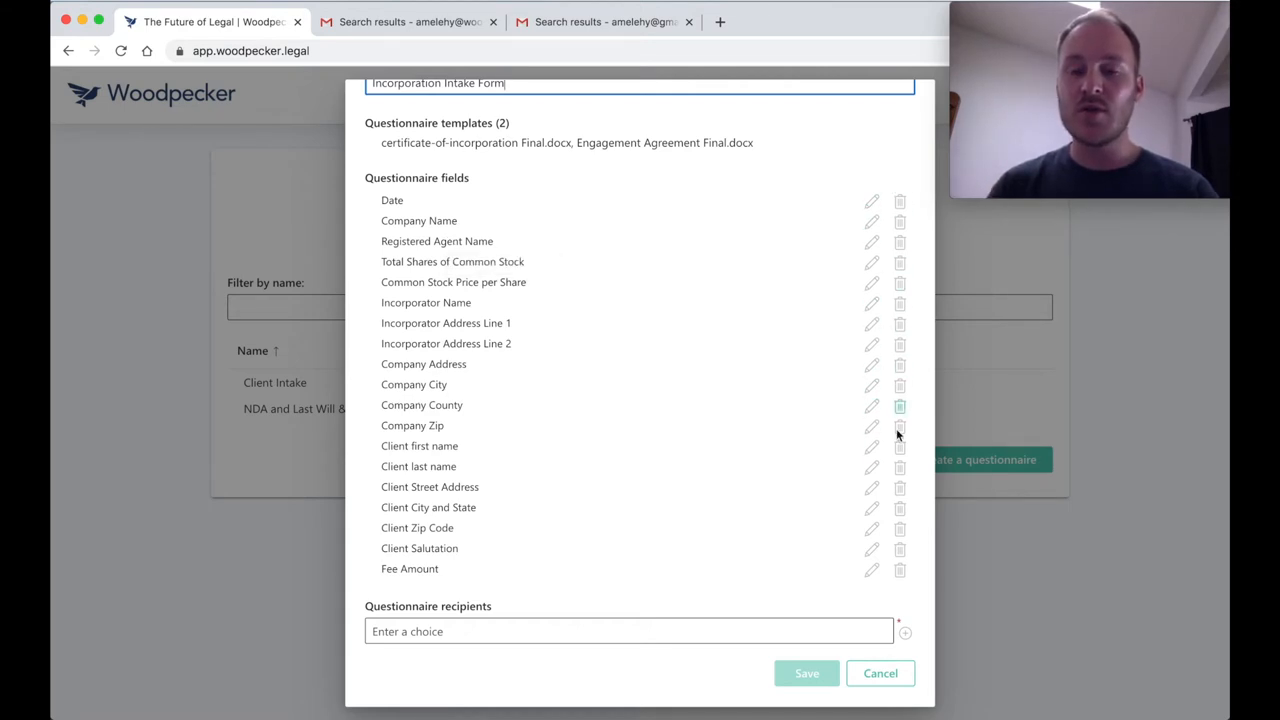
mouse_move(868, 508)
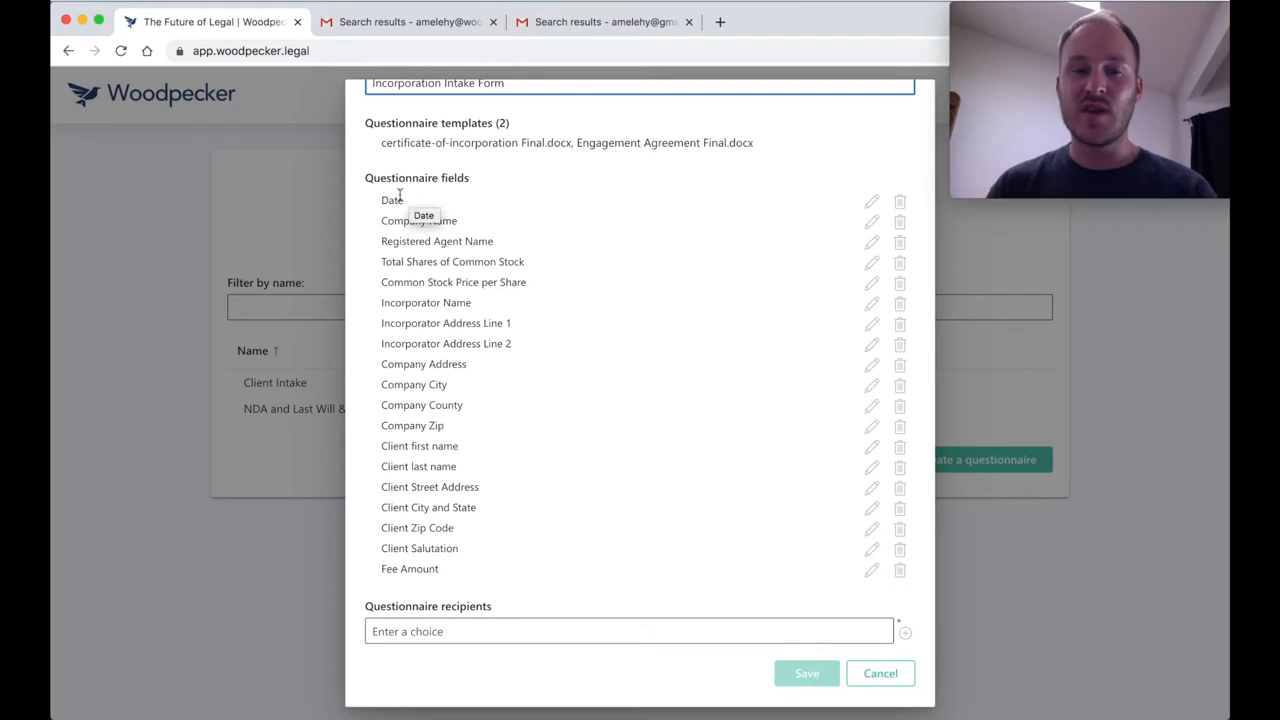
left_click(872, 200)
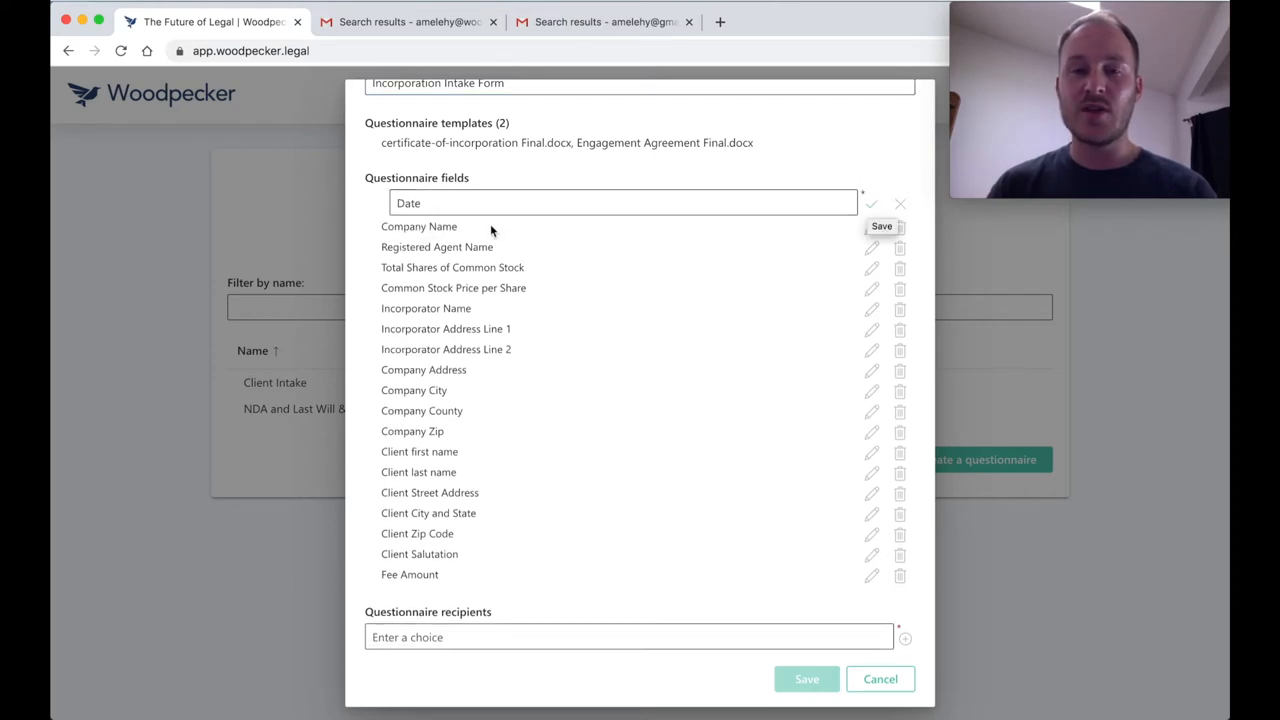
left_click(880, 224)
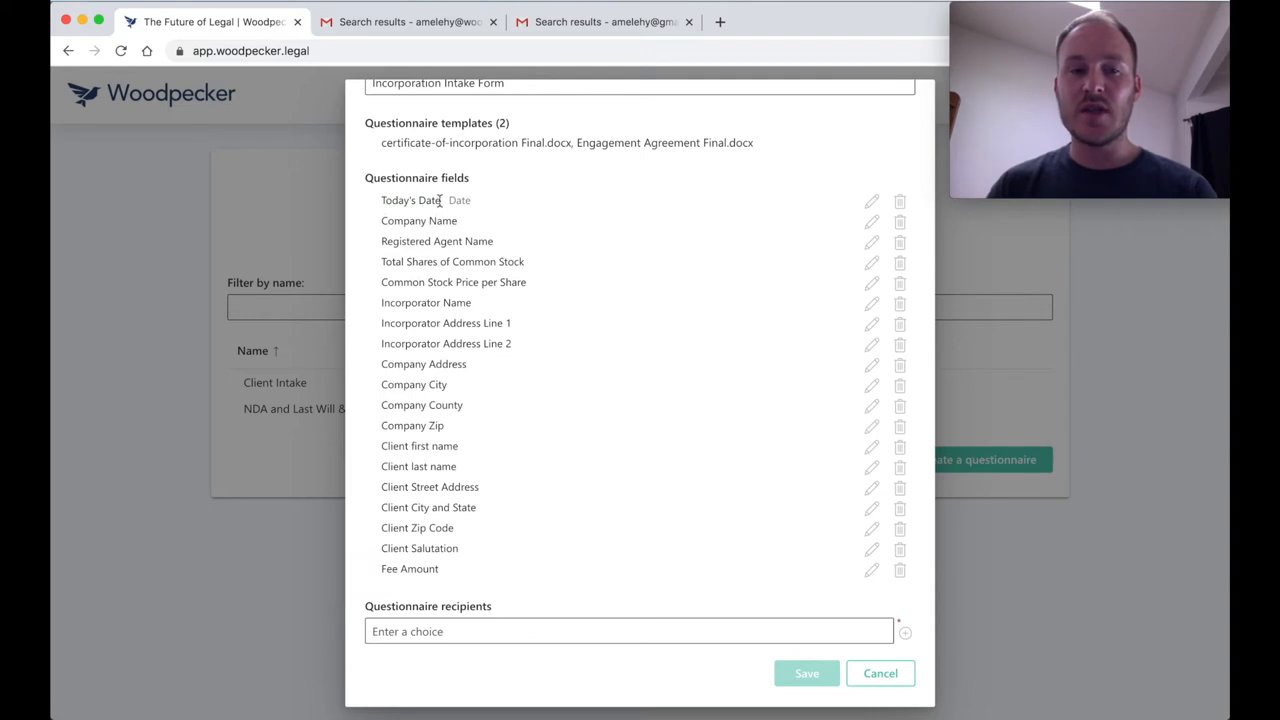
mouse_move(460, 200)
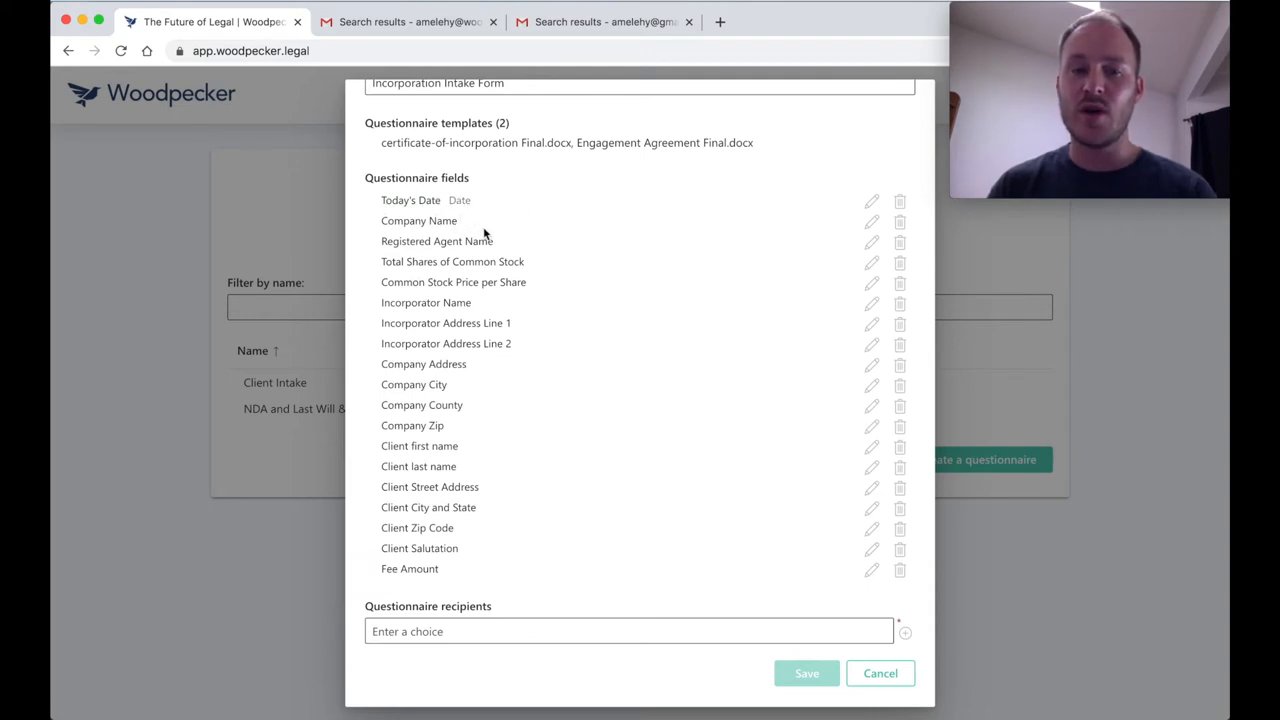
mouse_move(460, 240)
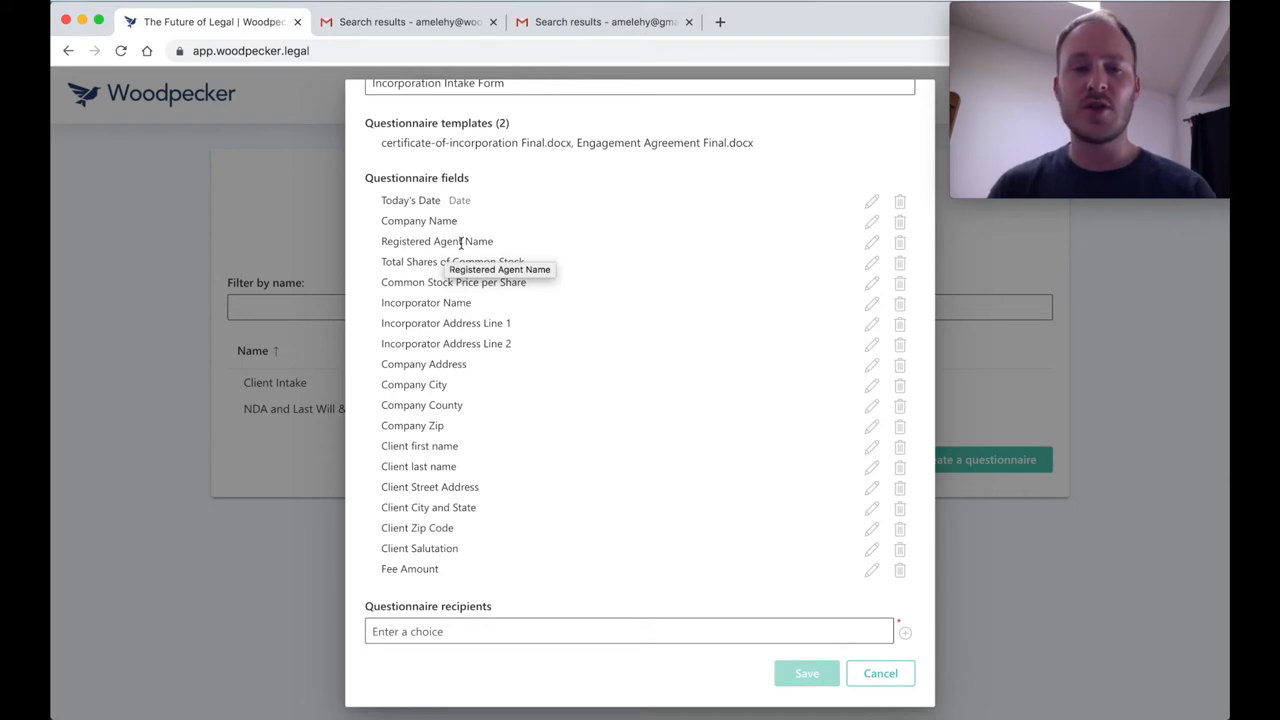
mouse_move(476, 244)
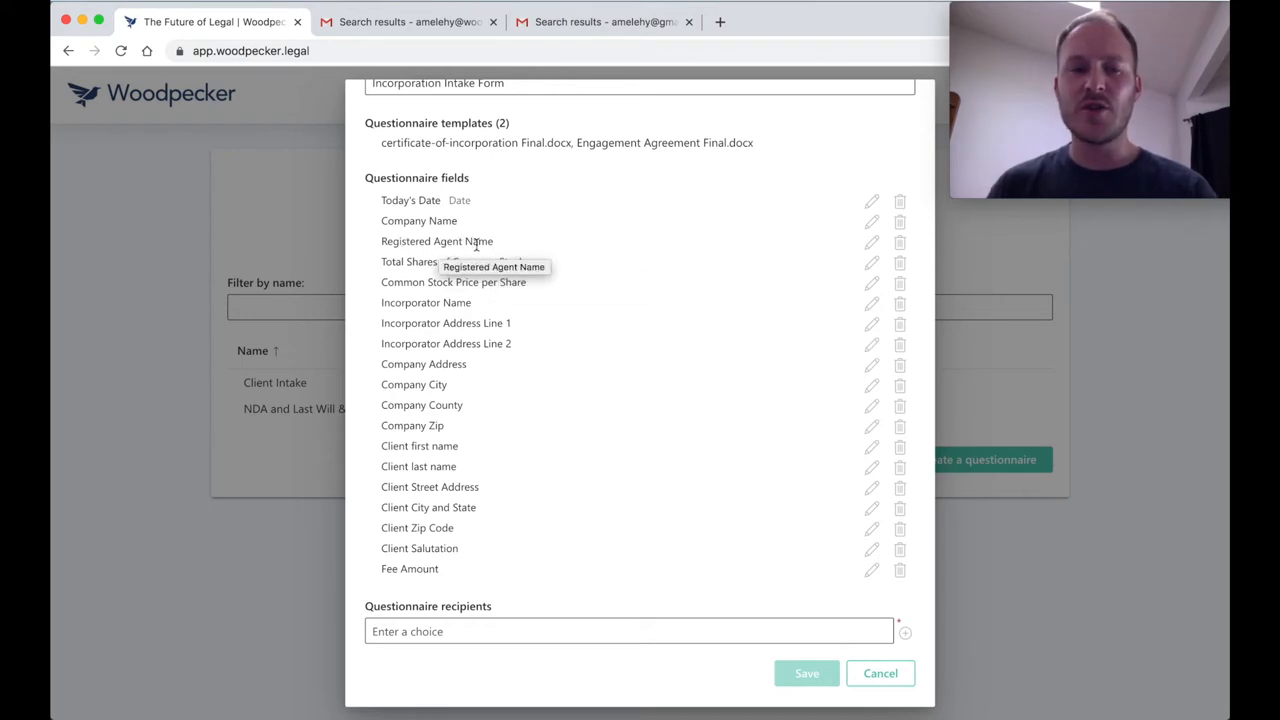
mouse_move(900, 242)
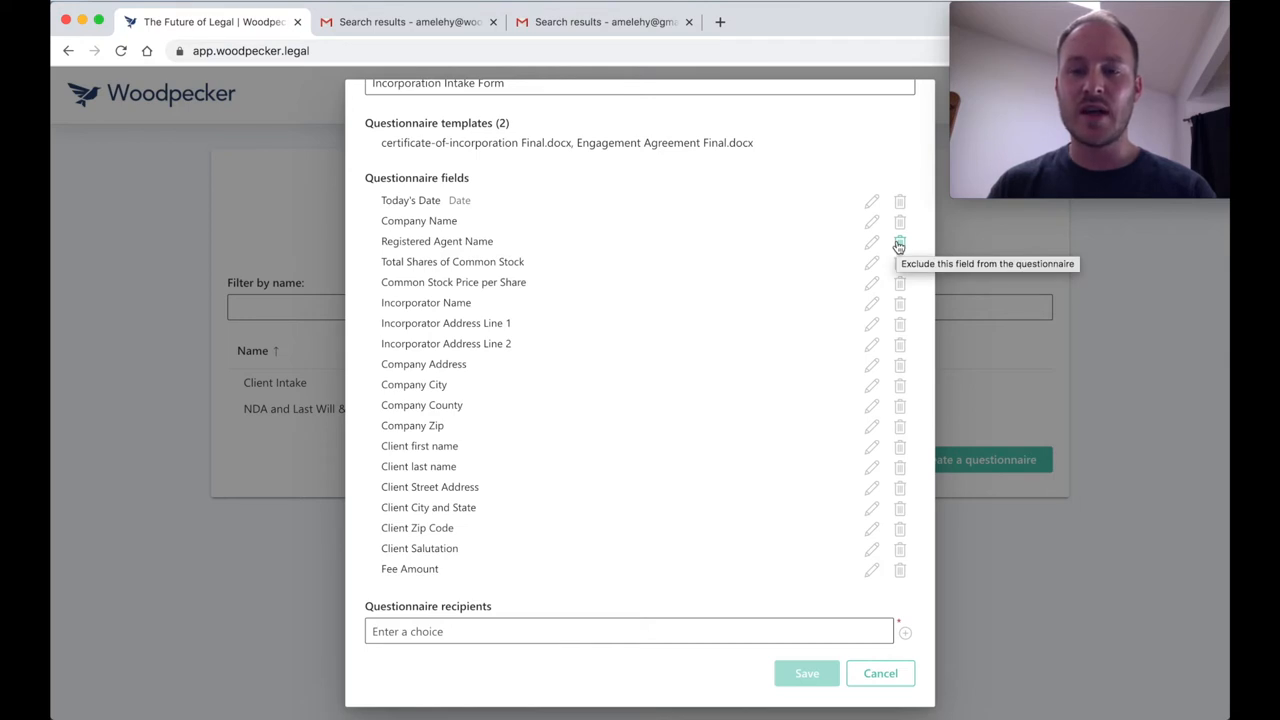
- Exclude the Registered Agent, common stock and incorporator fields from the questionnaire
left_click(900, 240)
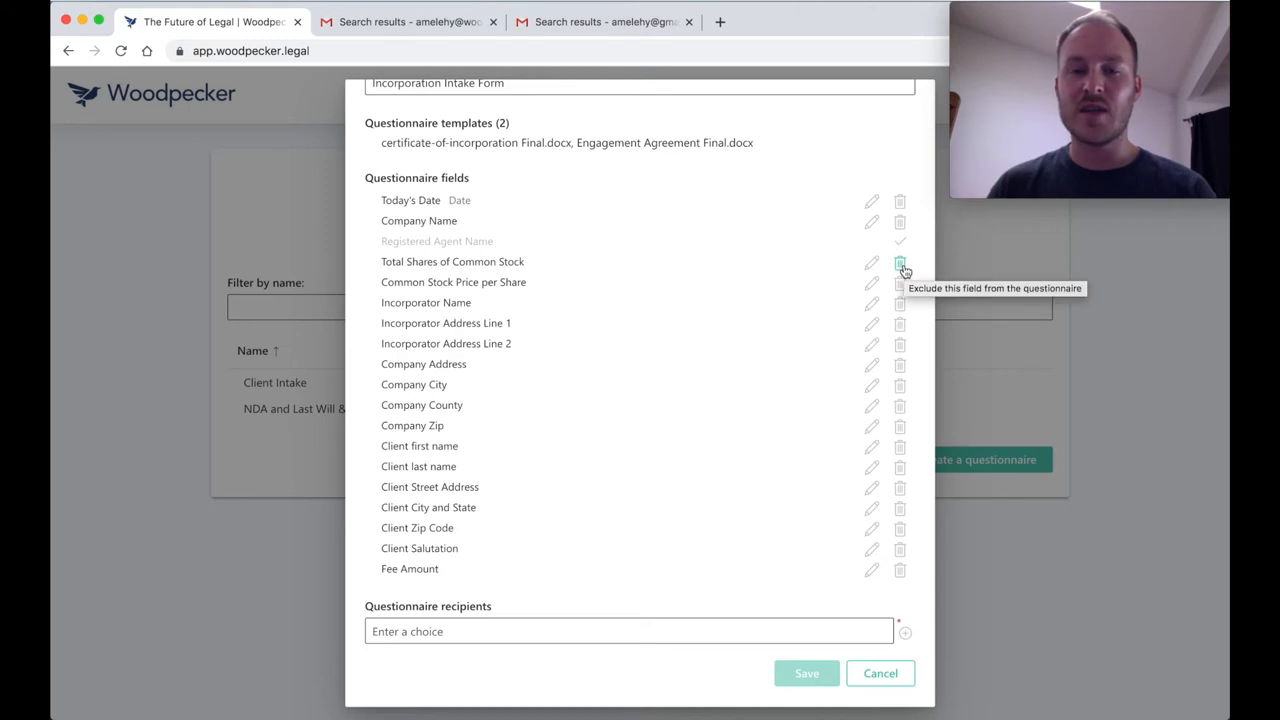
left_click(900, 260)
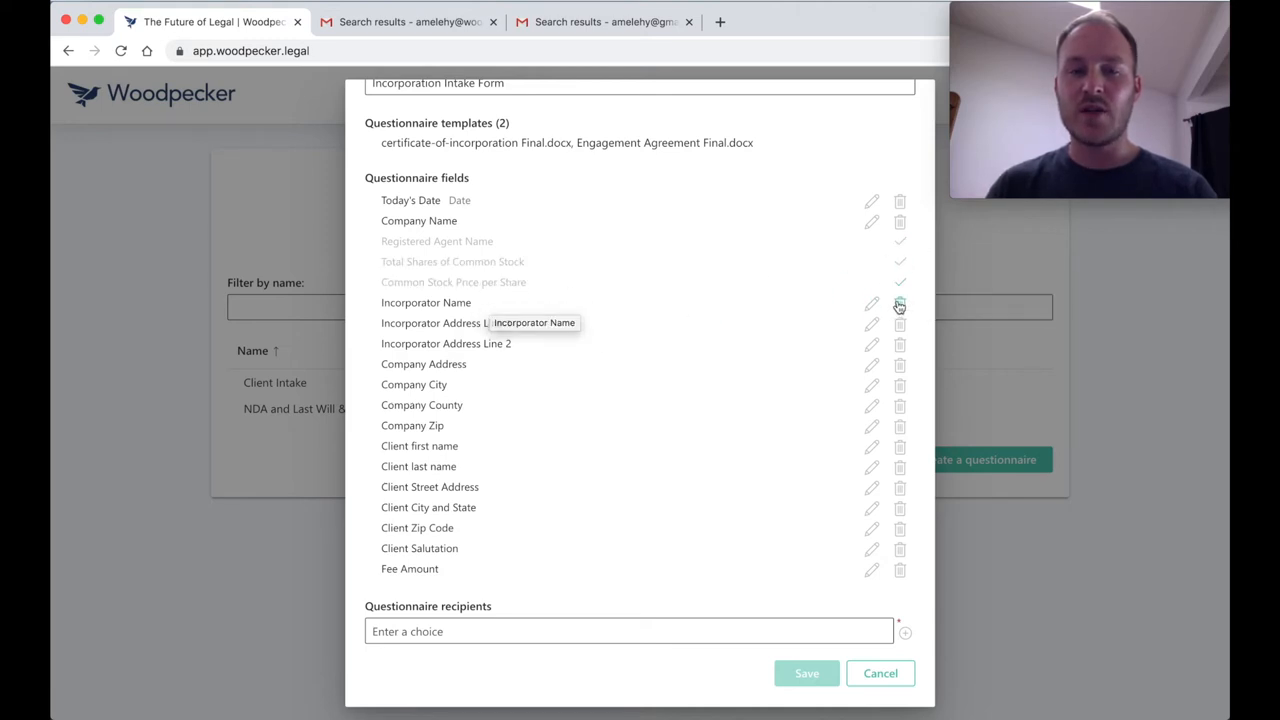
left_click(900, 304)
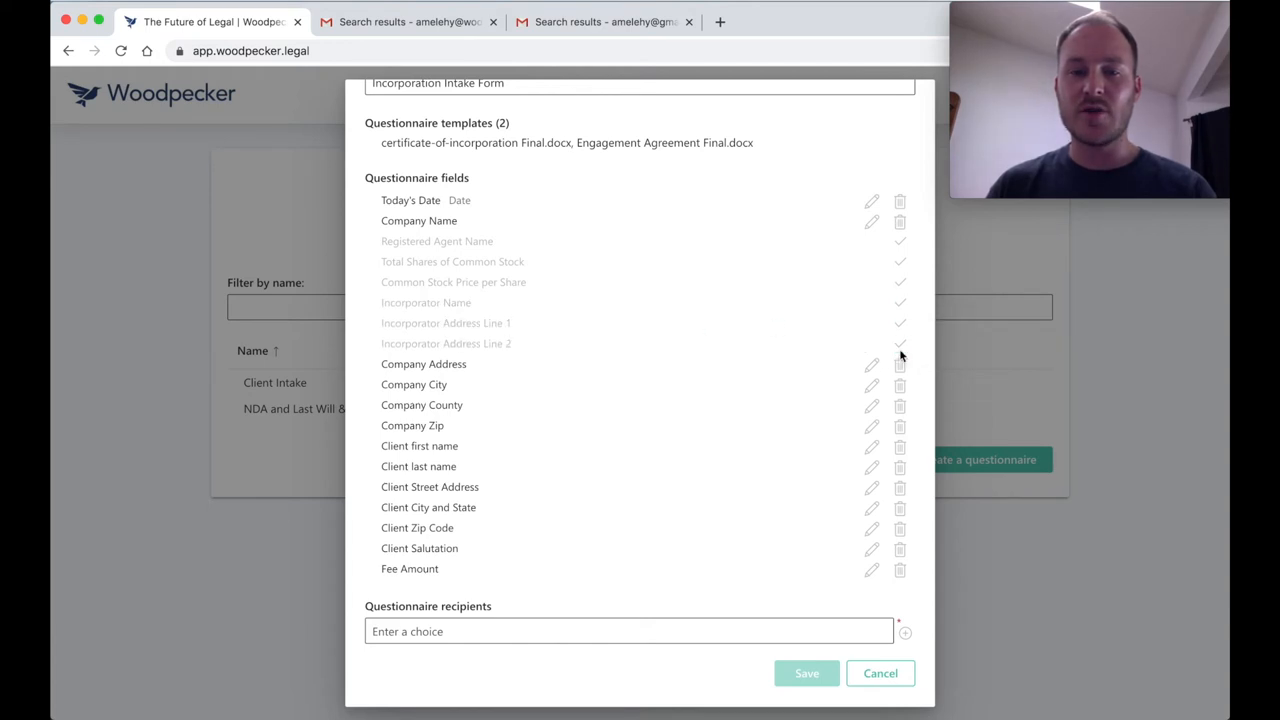
mouse_move(888, 292)
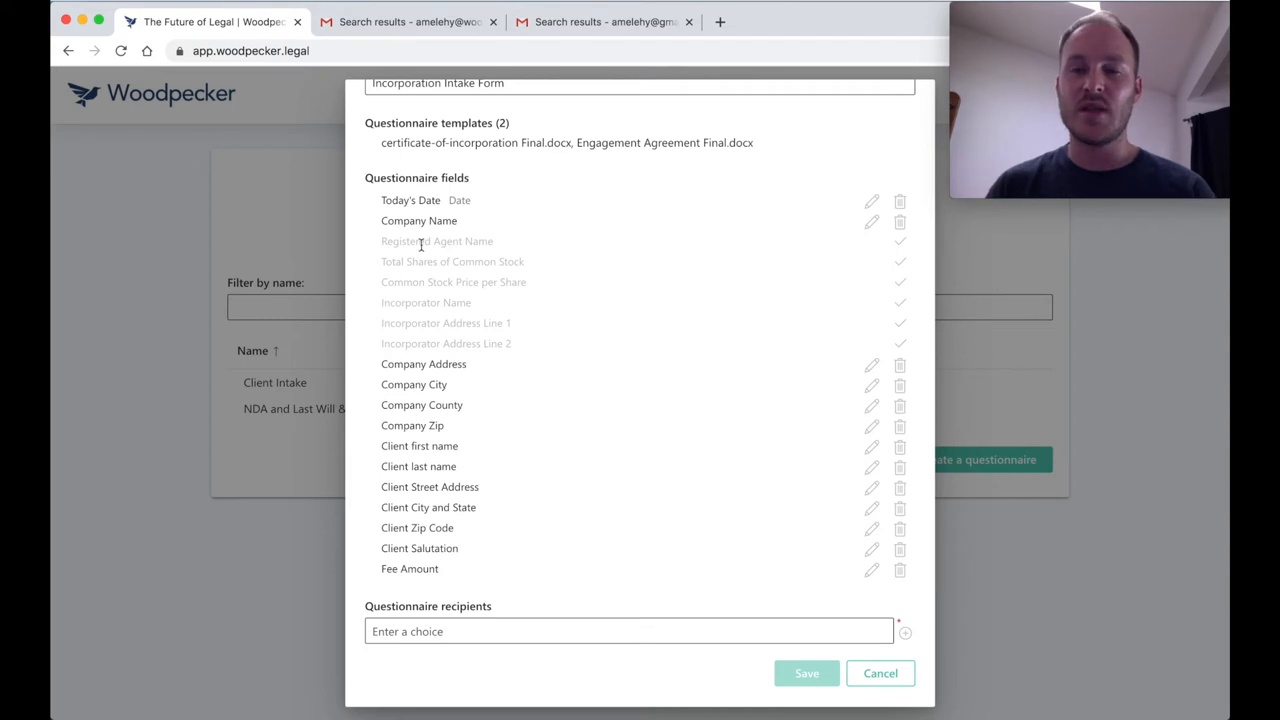
mouse_move(436, 240)
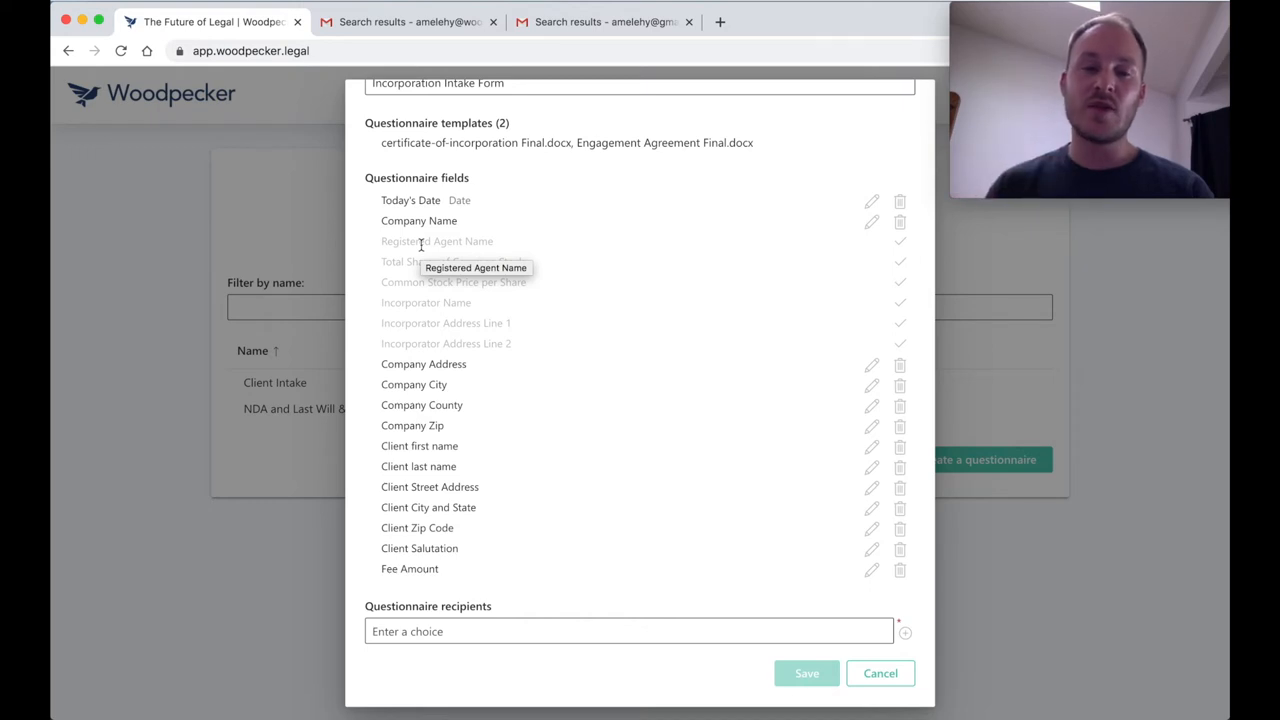
mouse_move(412, 322)
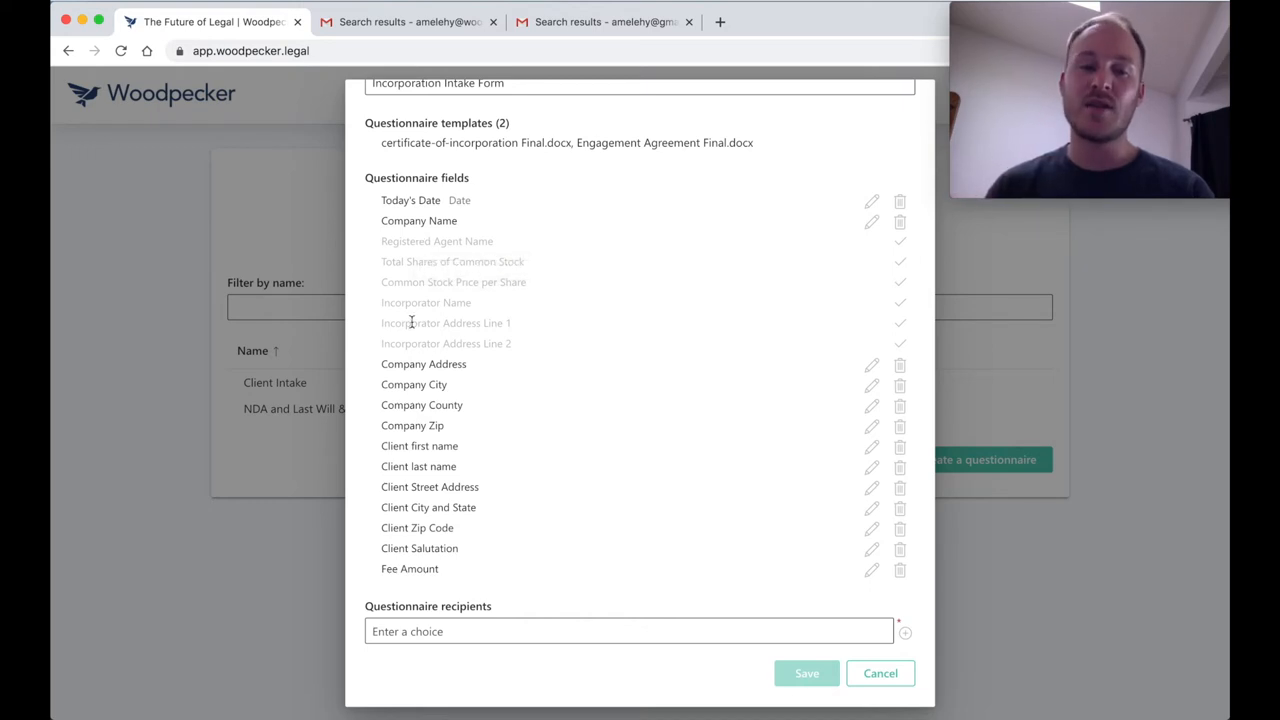
mouse_move(444, 322)
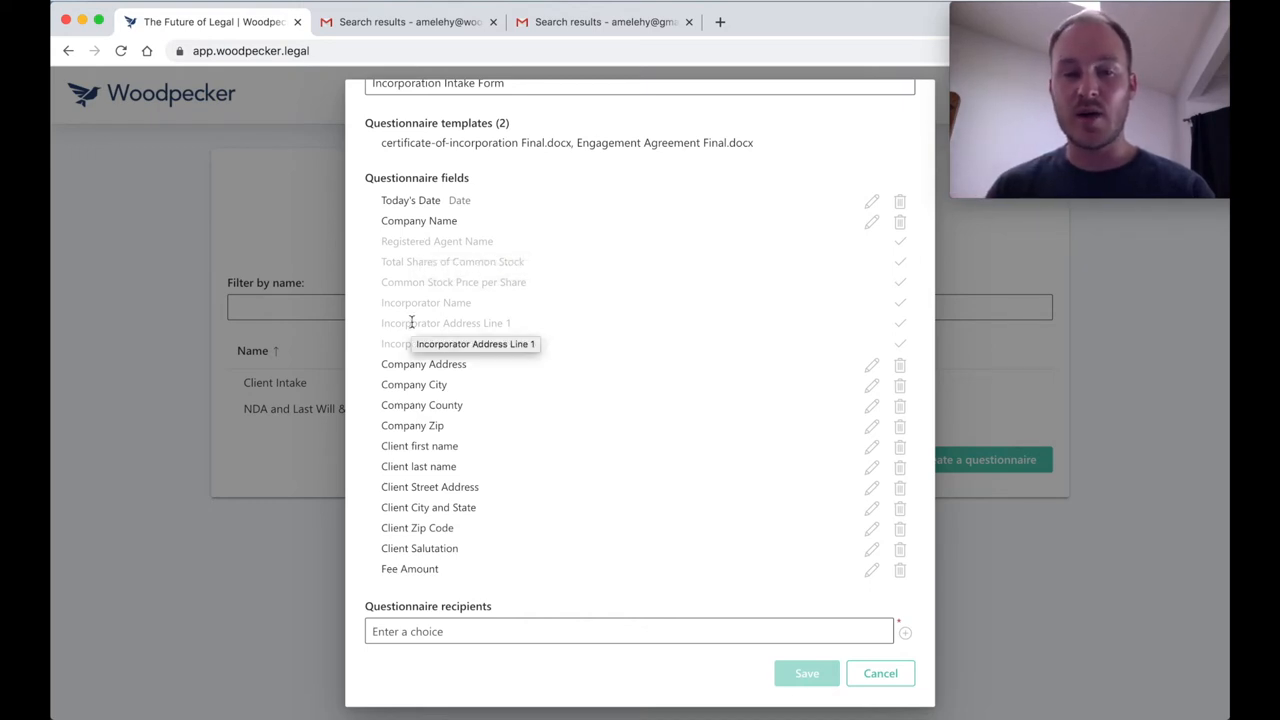
mouse_move(396, 370)
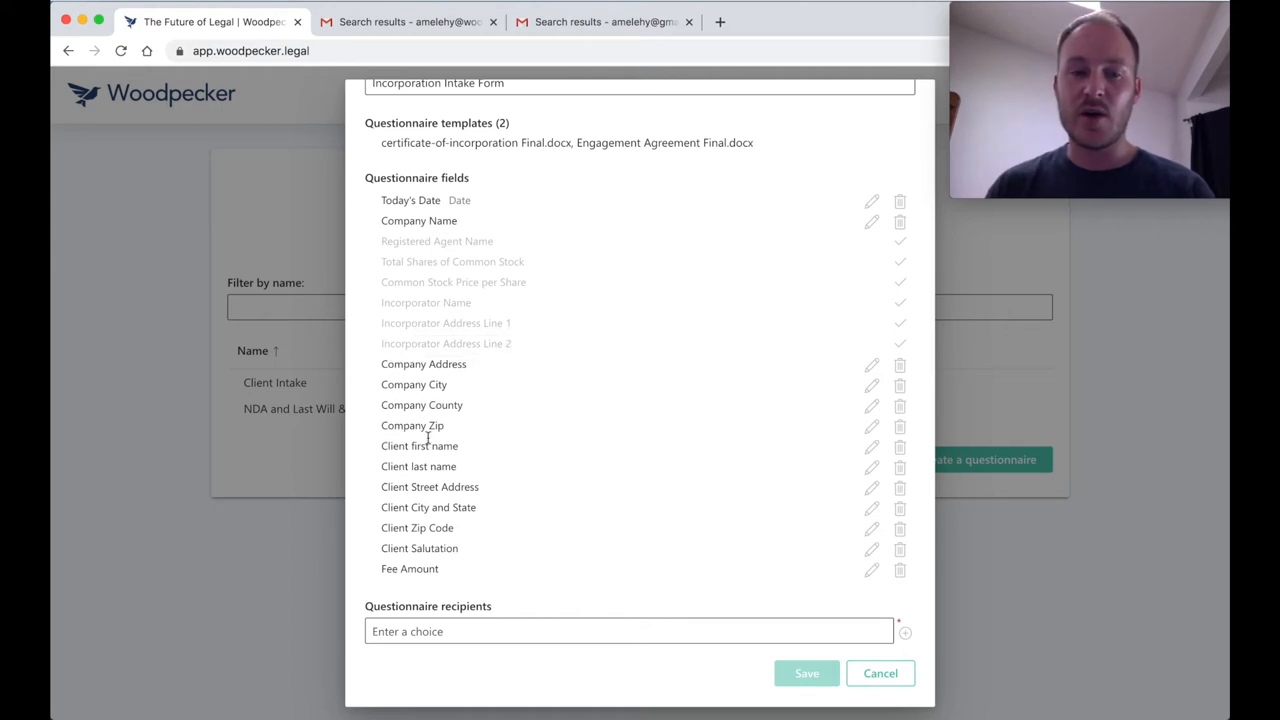
mouse_move(572, 466)
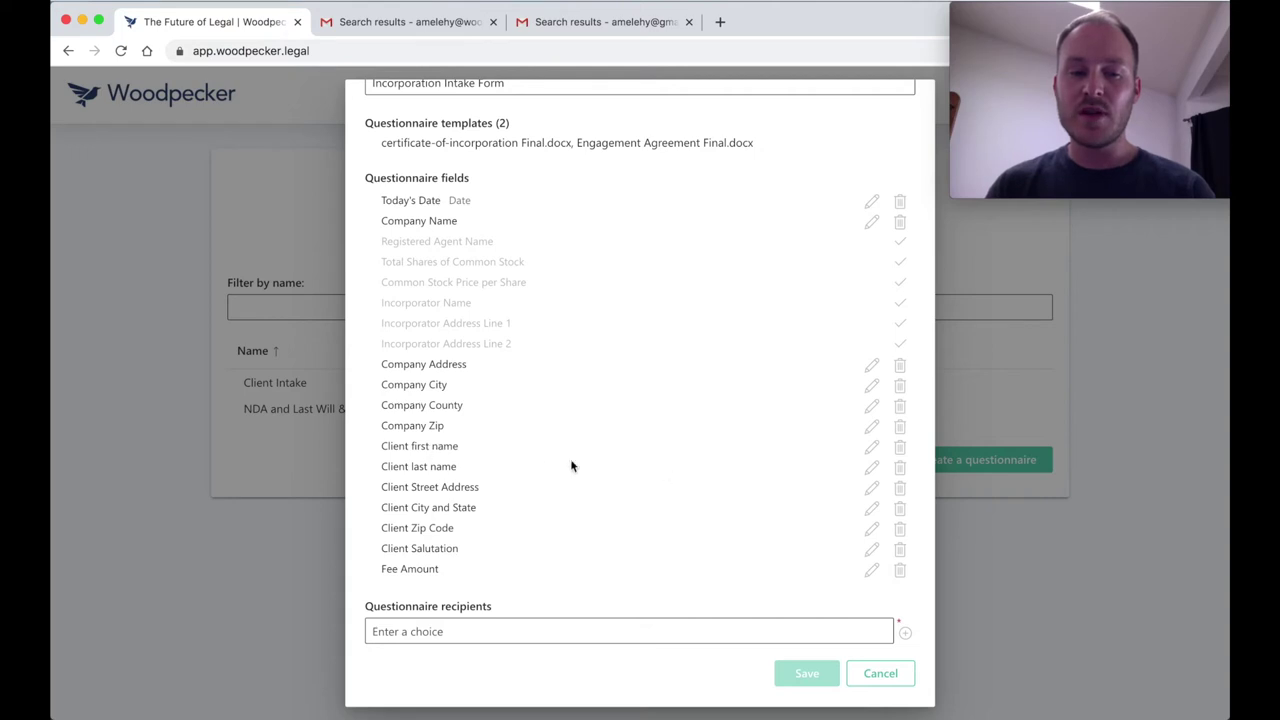
- Shorten client labels to First name, Street Address, City and State, Zip Code, Salutation; exclude Fee Amount
left_click(872, 448)
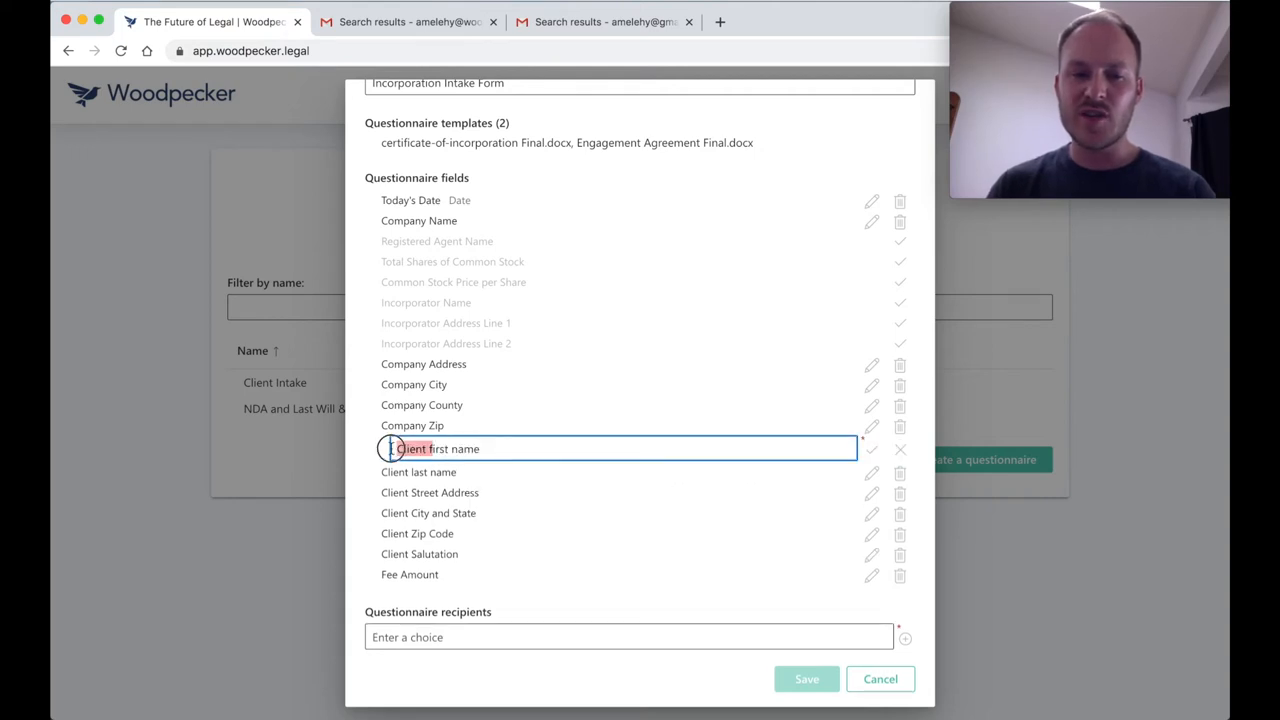
left_click(900, 448)
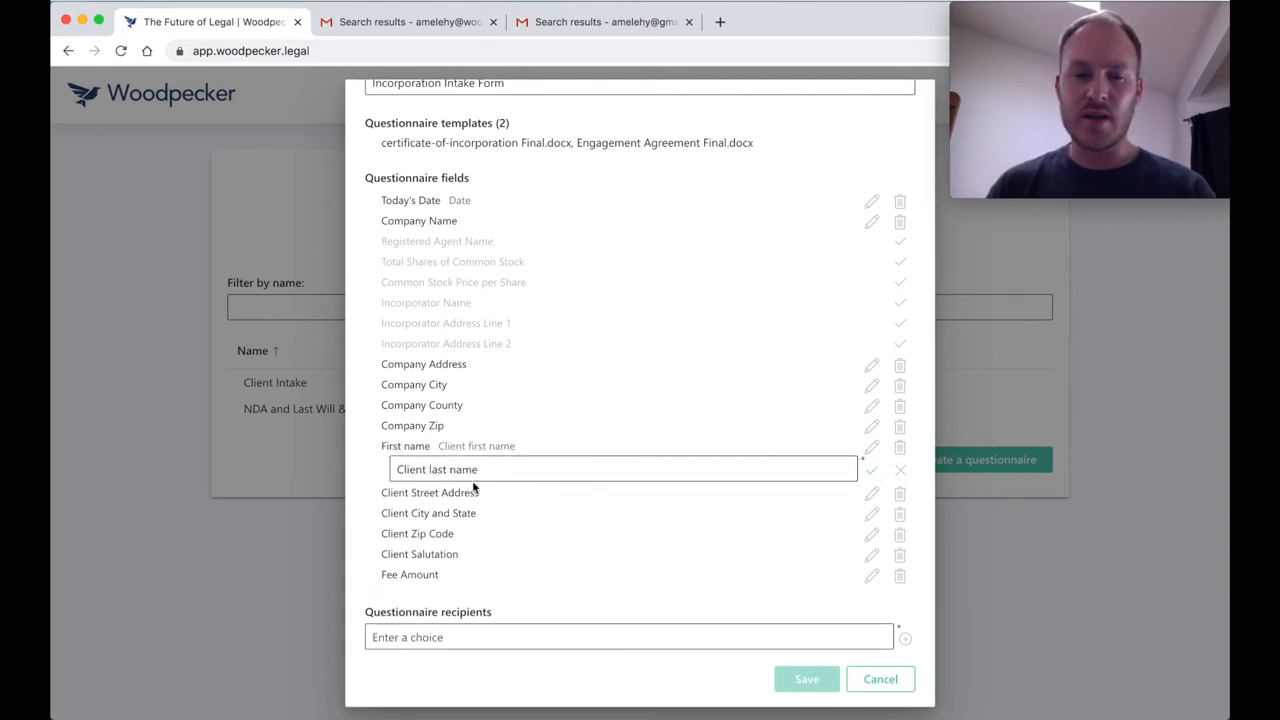
left_click(900, 468)
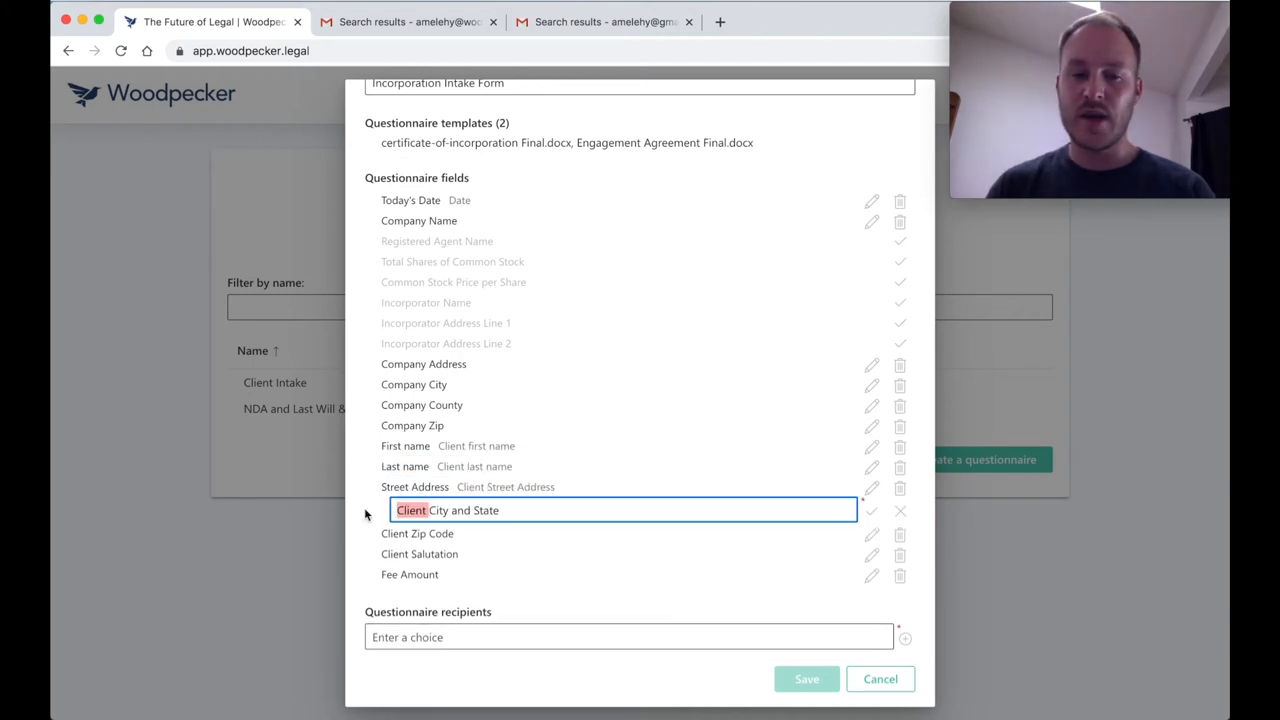
left_click(900, 512)
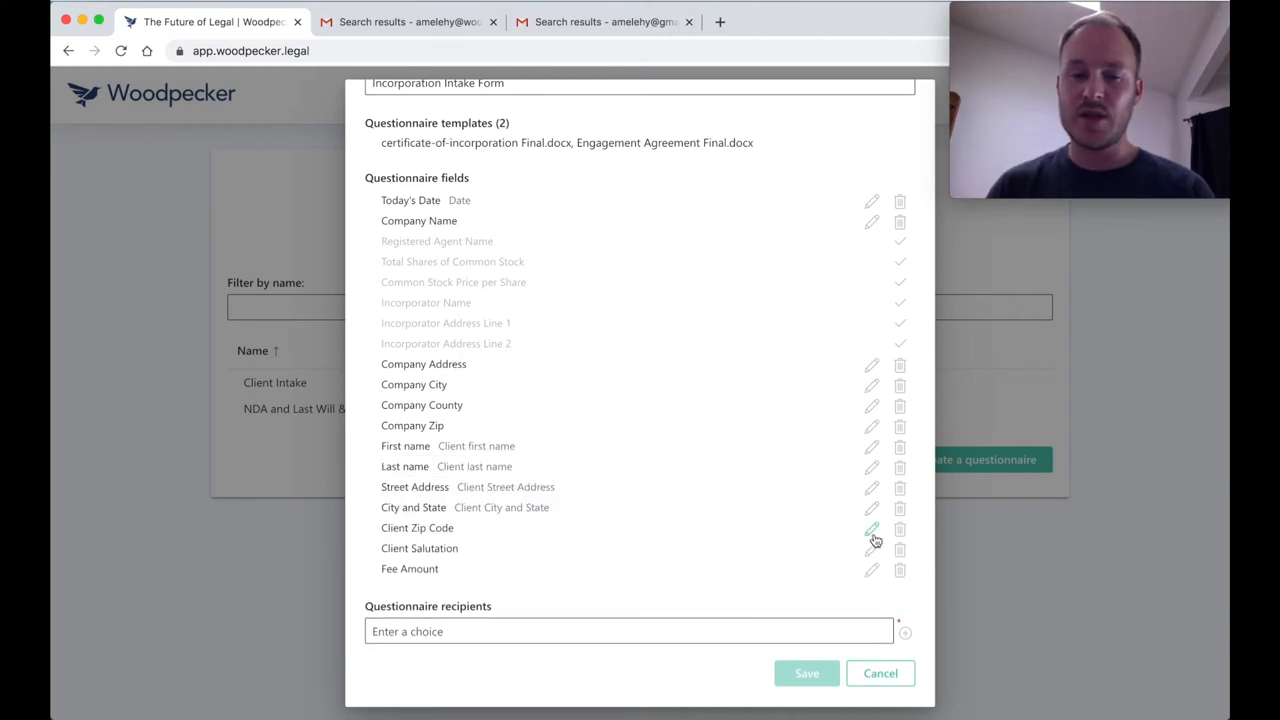
left_click(872, 528)
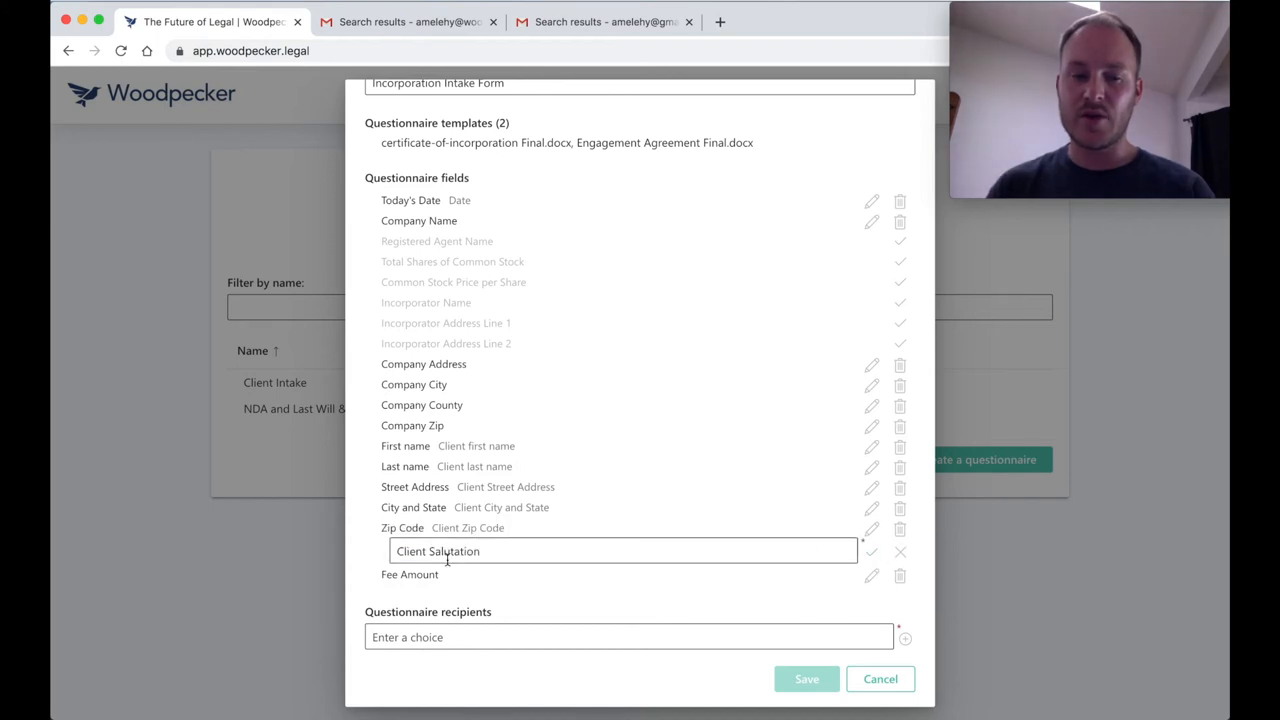
left_click(900, 552)
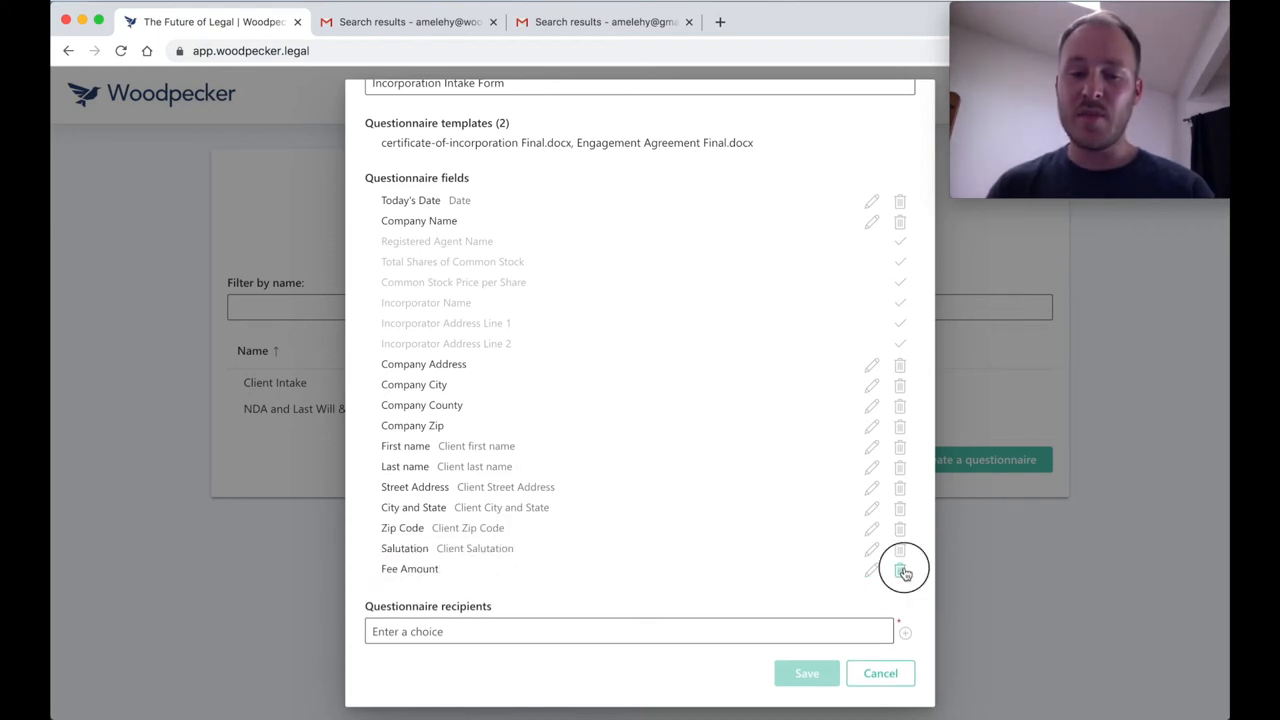
left_click(900, 568)
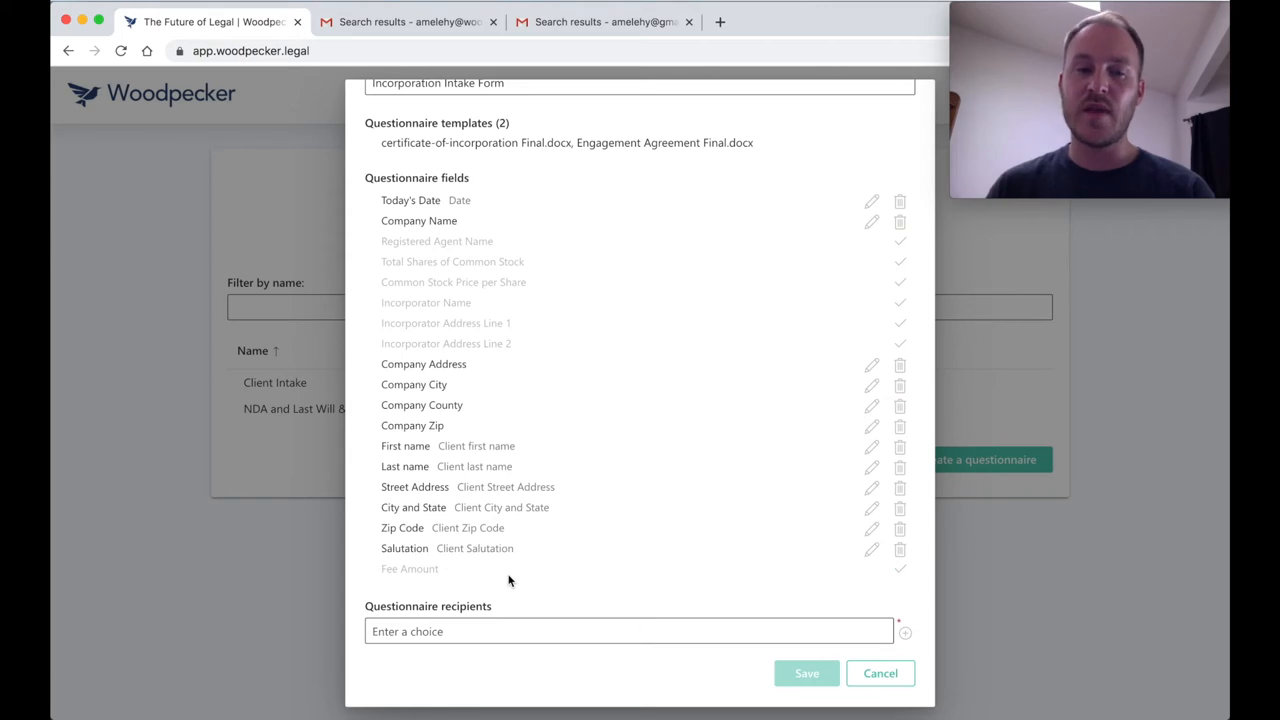
mouse_move(564, 406)
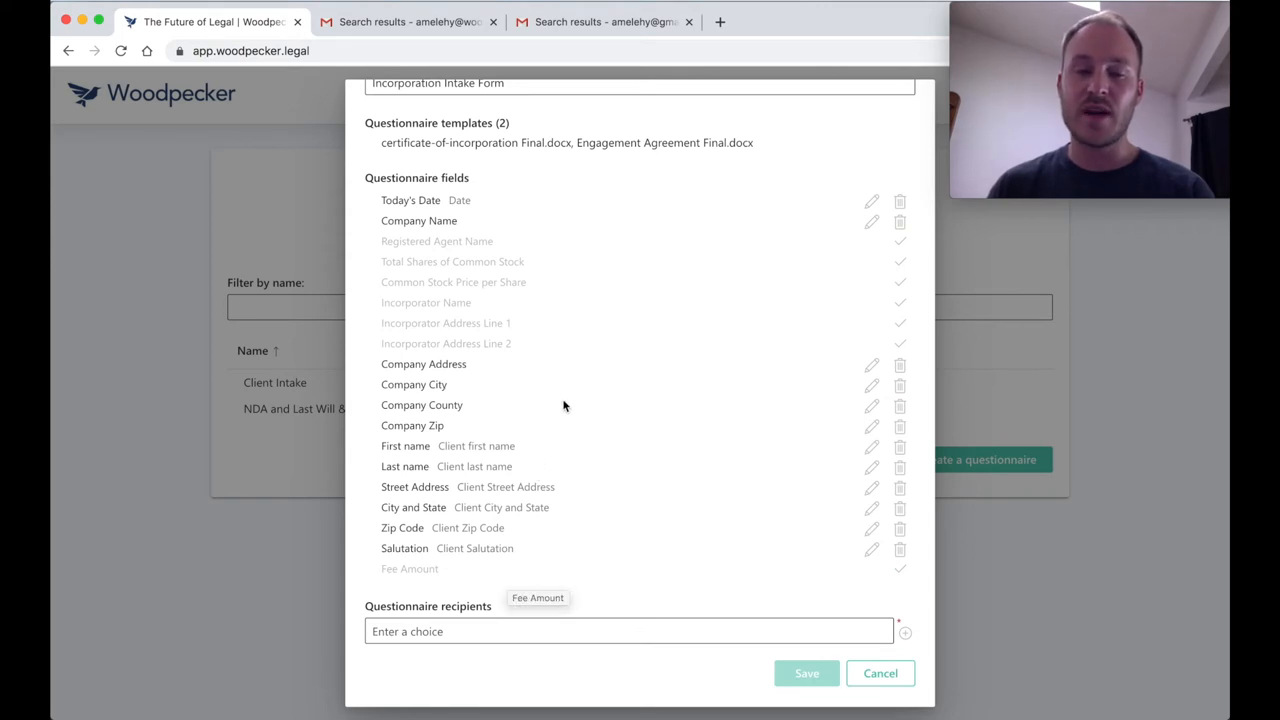
scroll("up", 3)
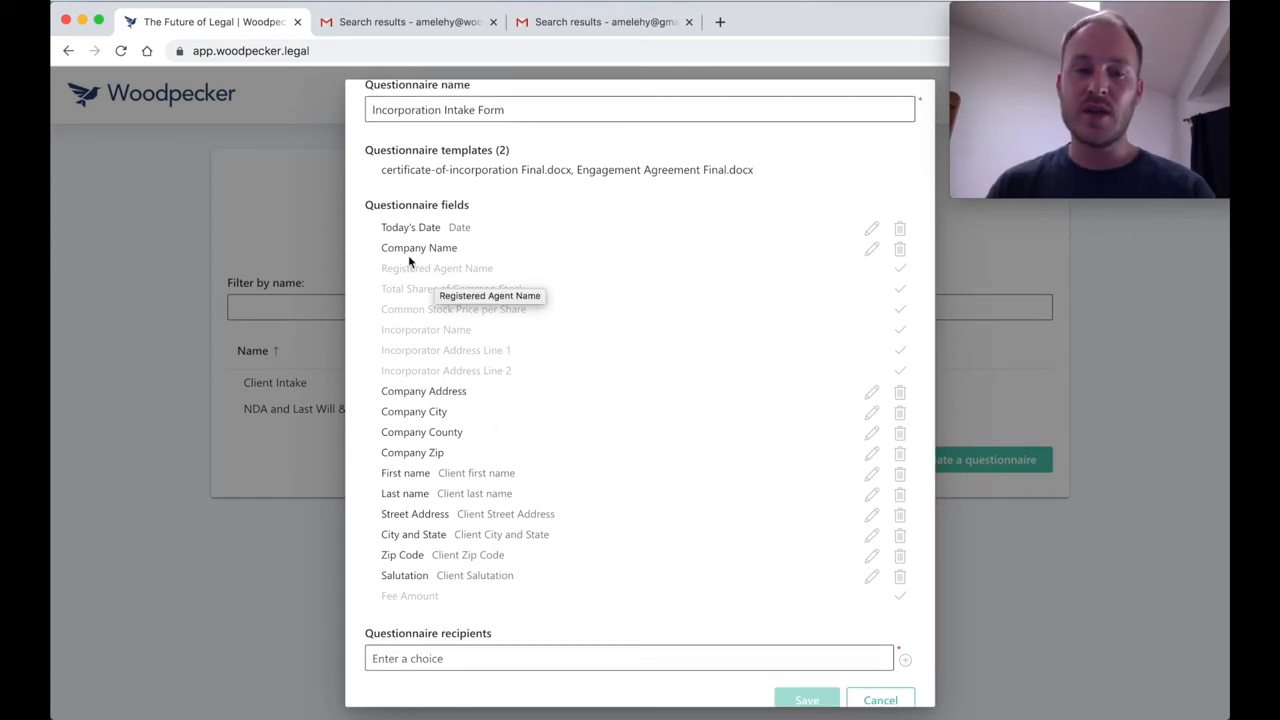
mouse_move(400, 228)
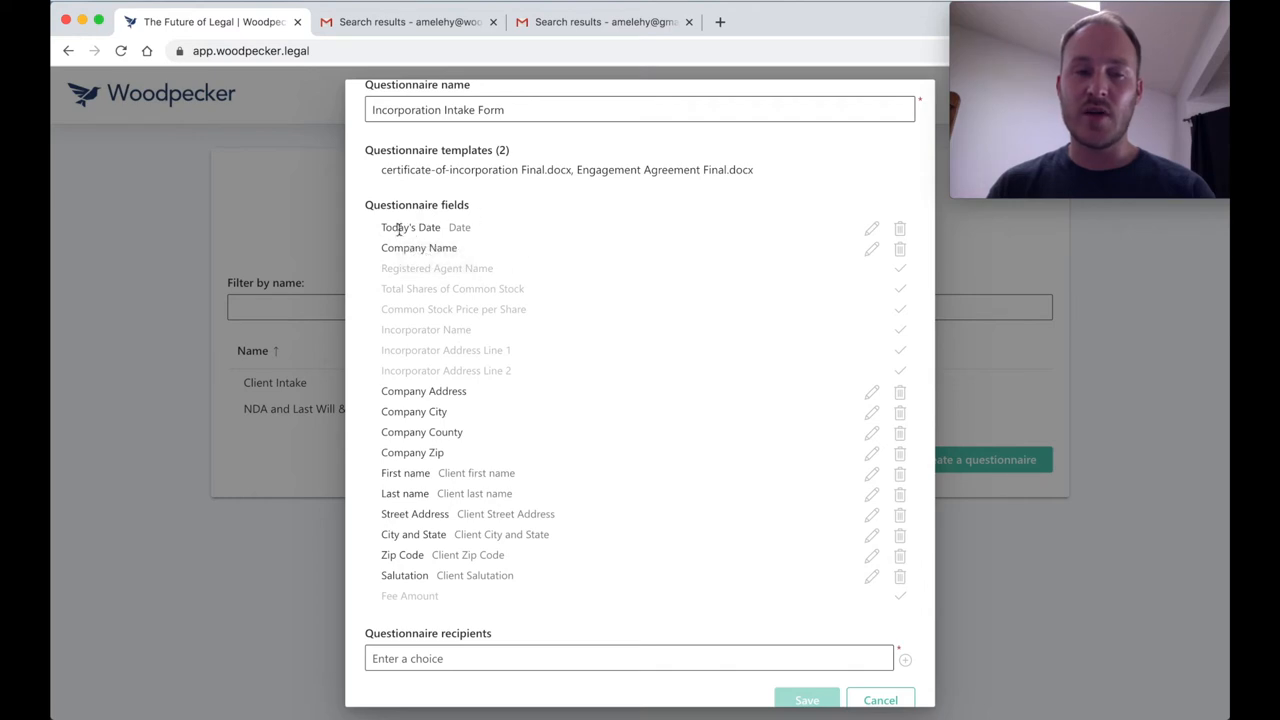
mouse_move(416, 320)
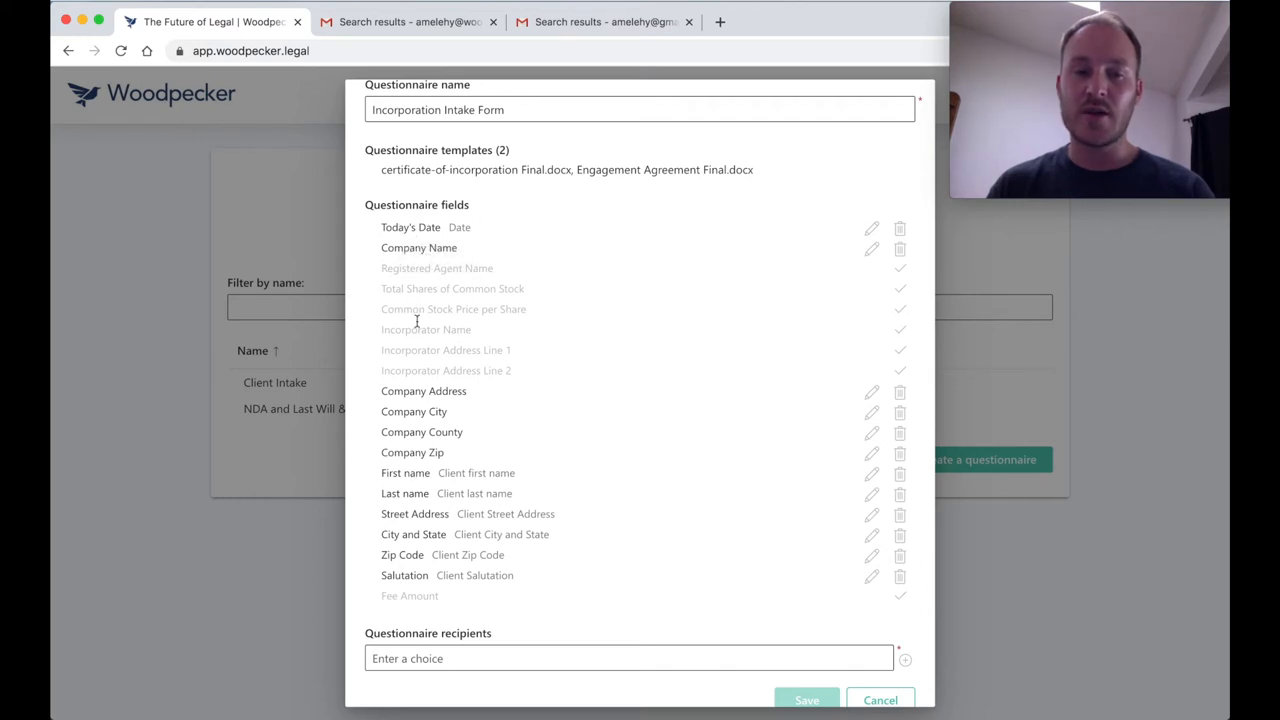
mouse_move(404, 504)
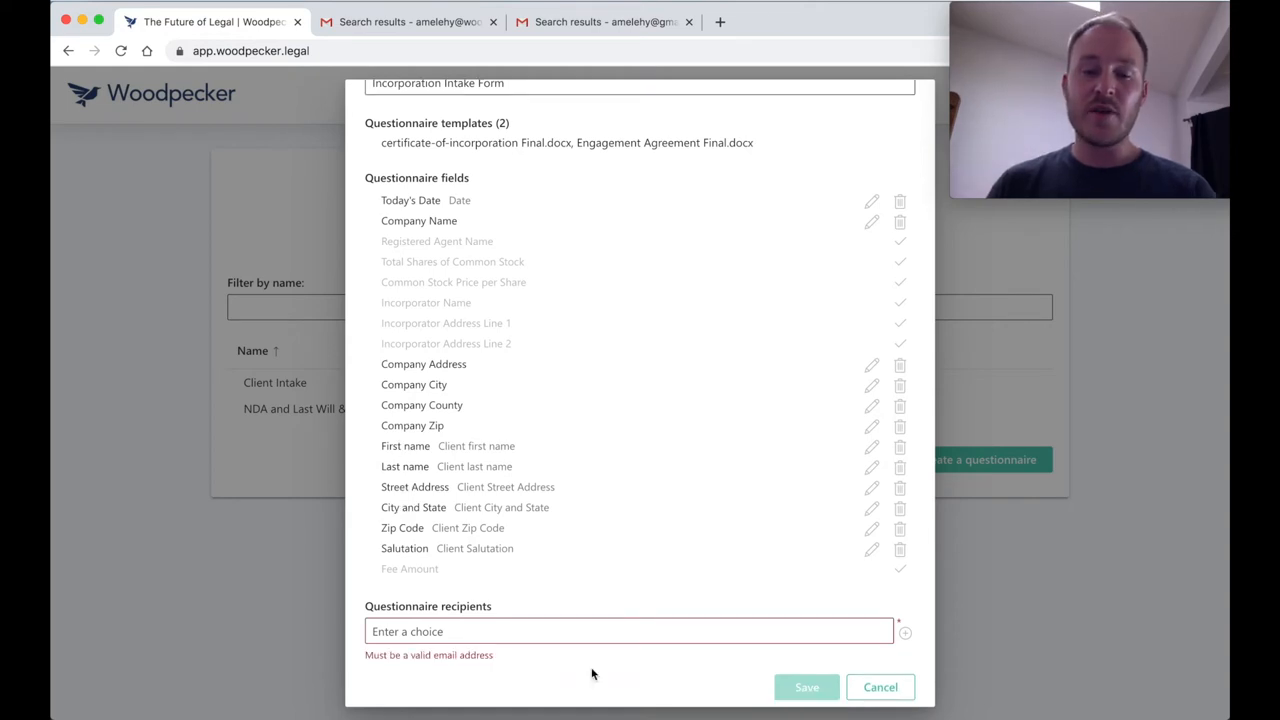
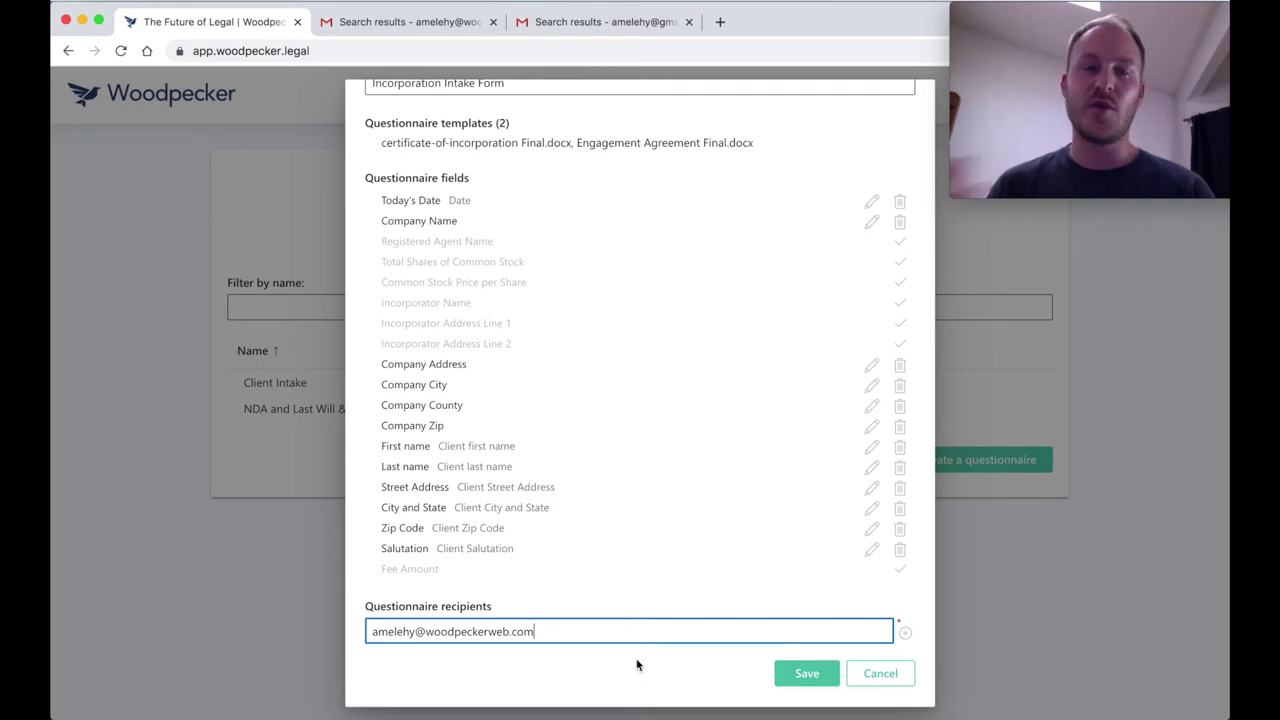
left_click(904, 632)
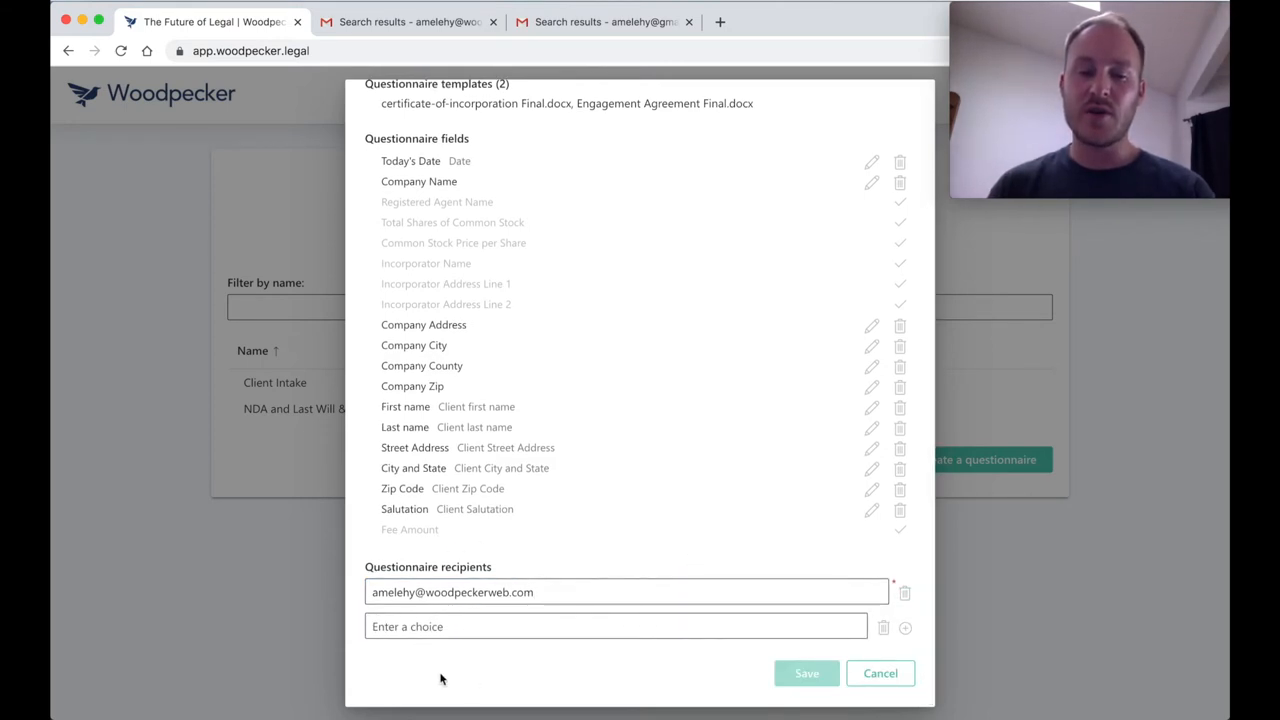
scroll("up", 3)
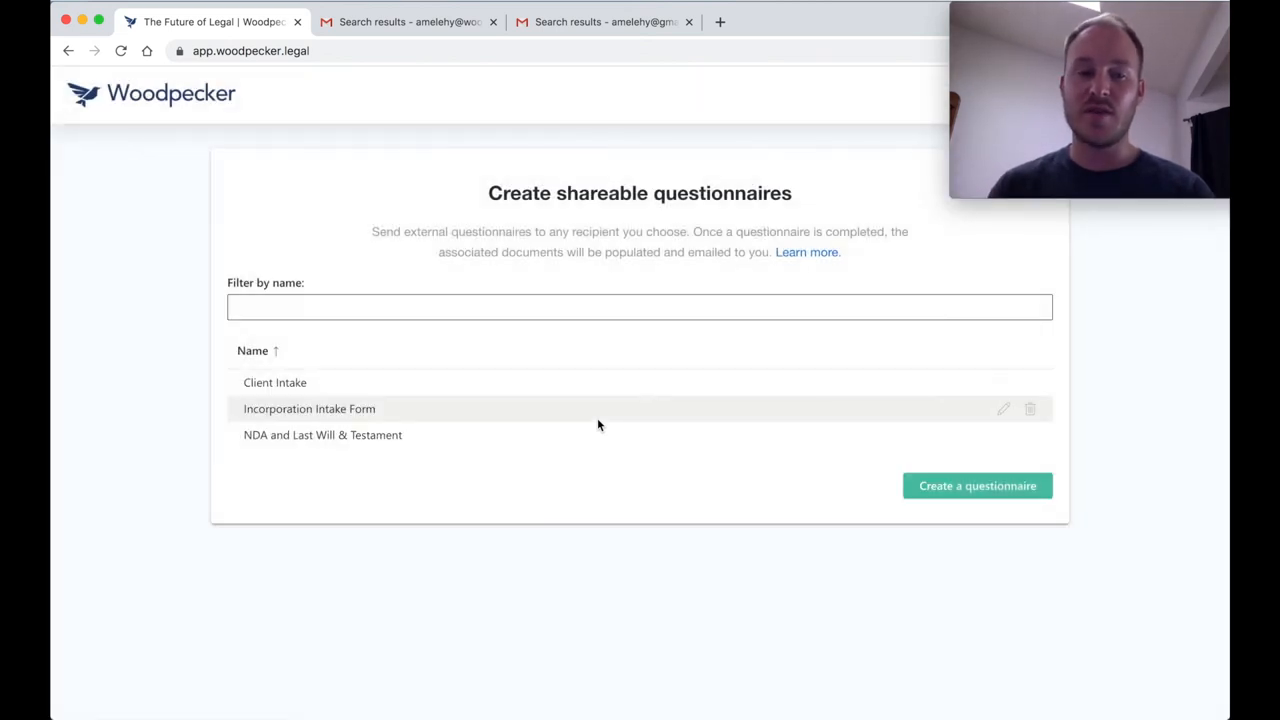
mouse_move(300, 408)
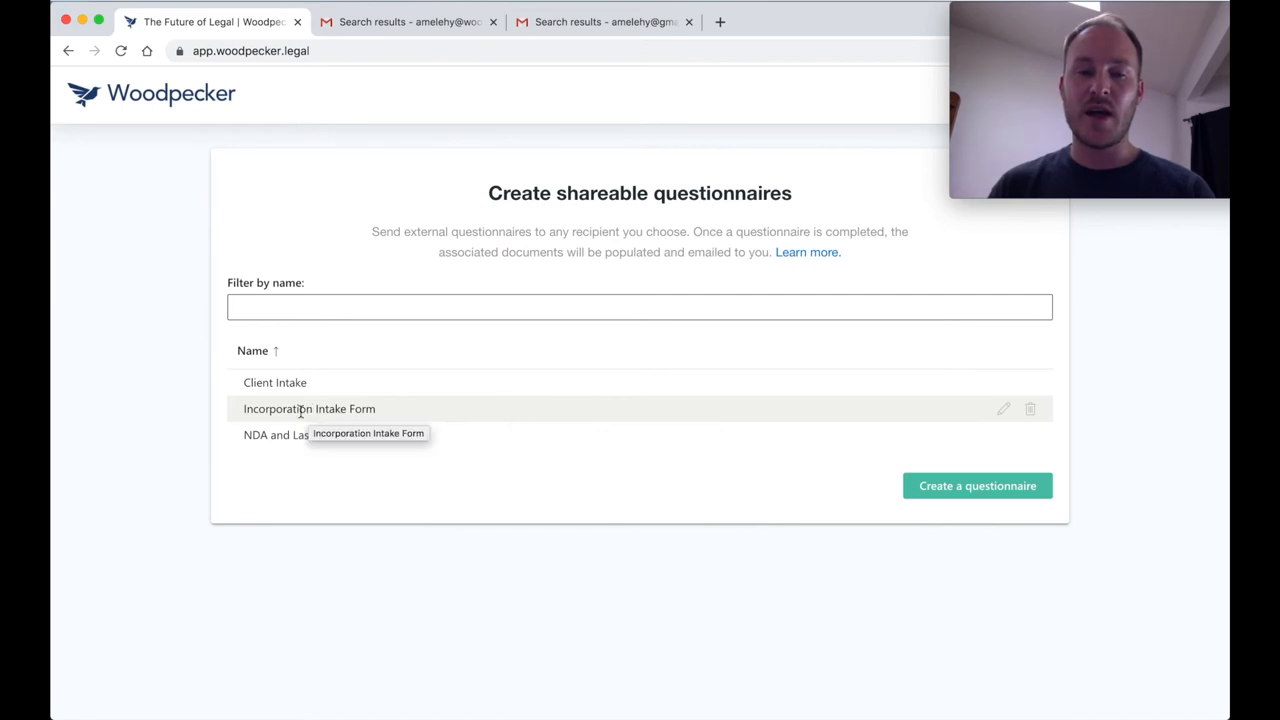
mouse_move(716, 418)
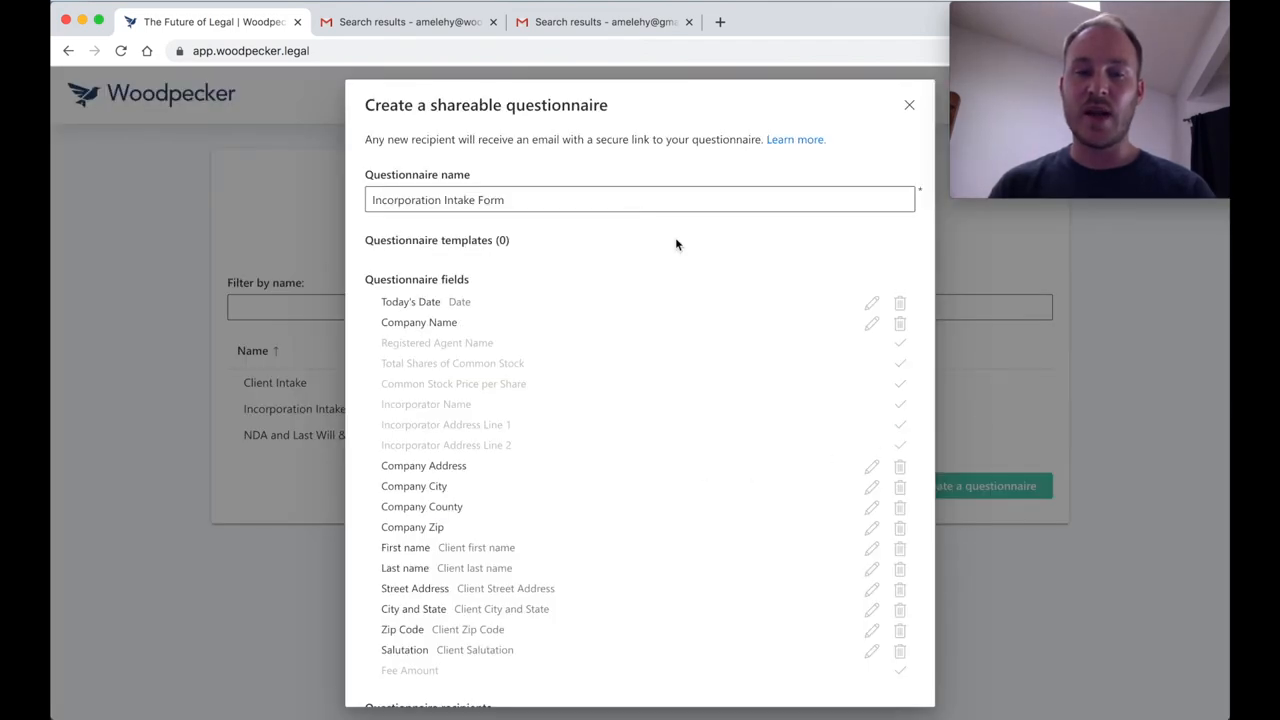
- Check the form's recipient list, cancel without changes, and switch to the Gmail inbox
scroll("down", 3)
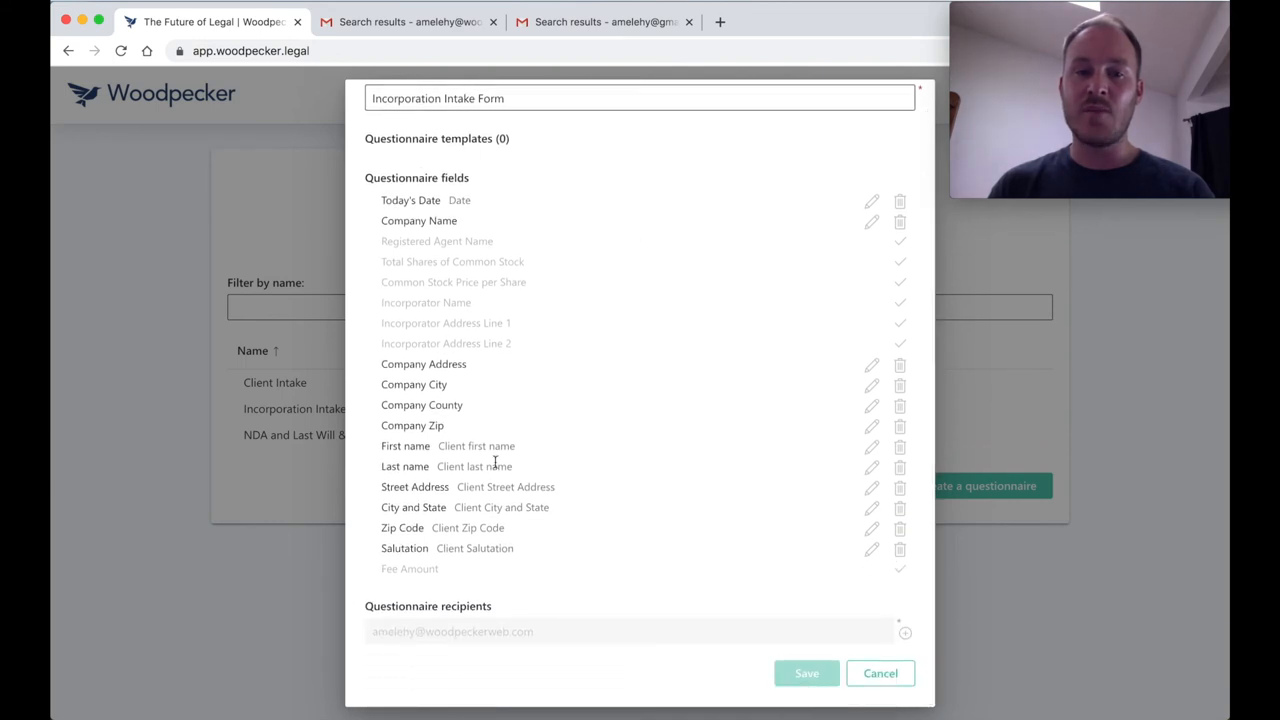
mouse_move(918, 636)
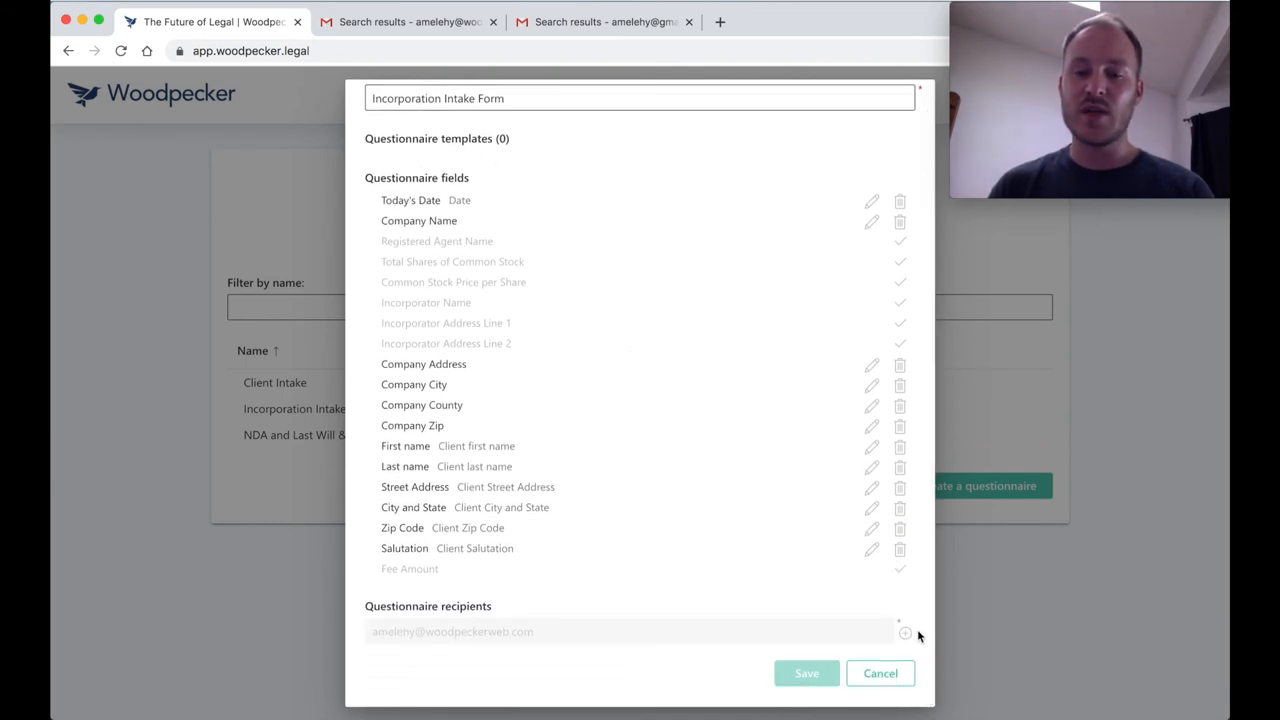
left_click(904, 632)
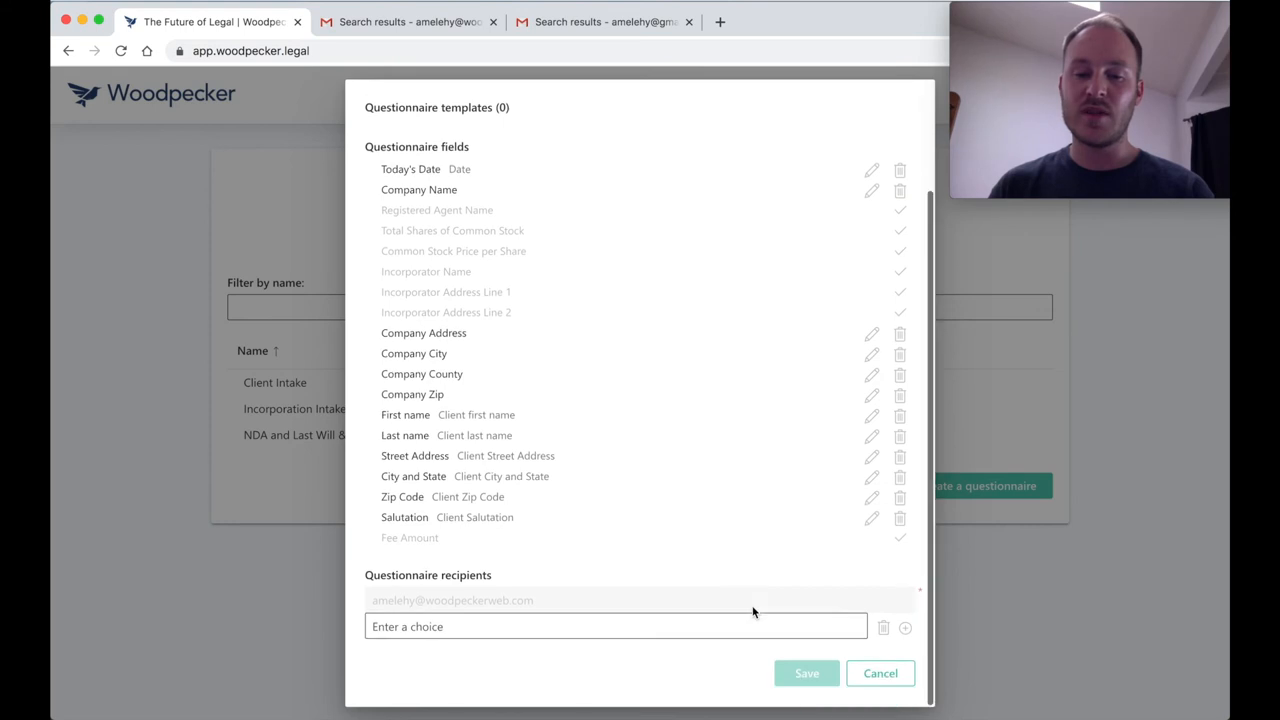
left_click(880, 672)
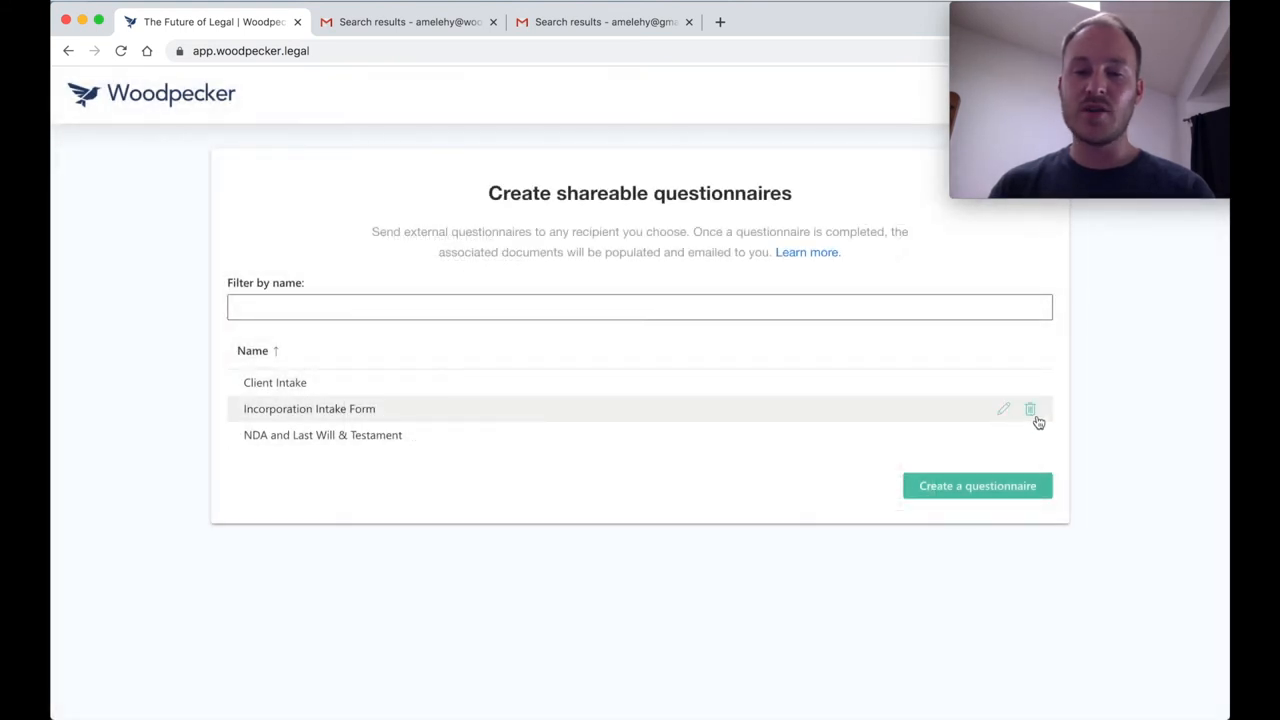
mouse_move(470, 108)
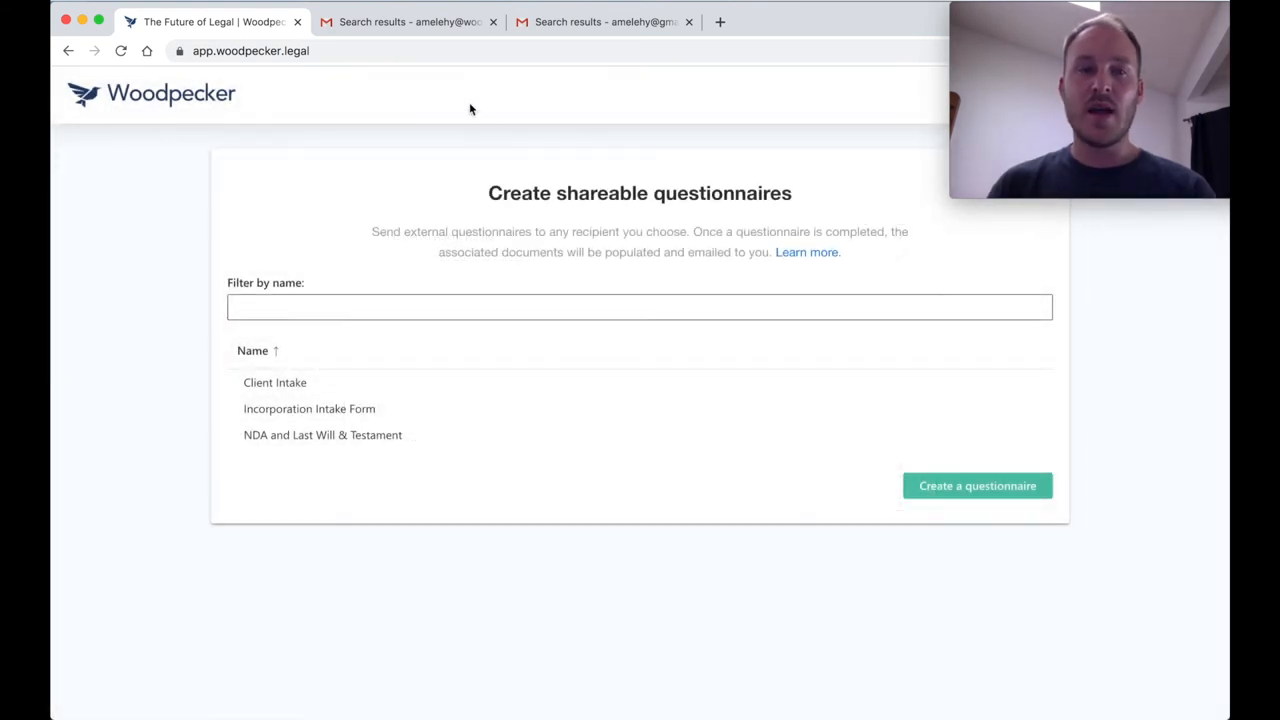
left_click(408, 20)
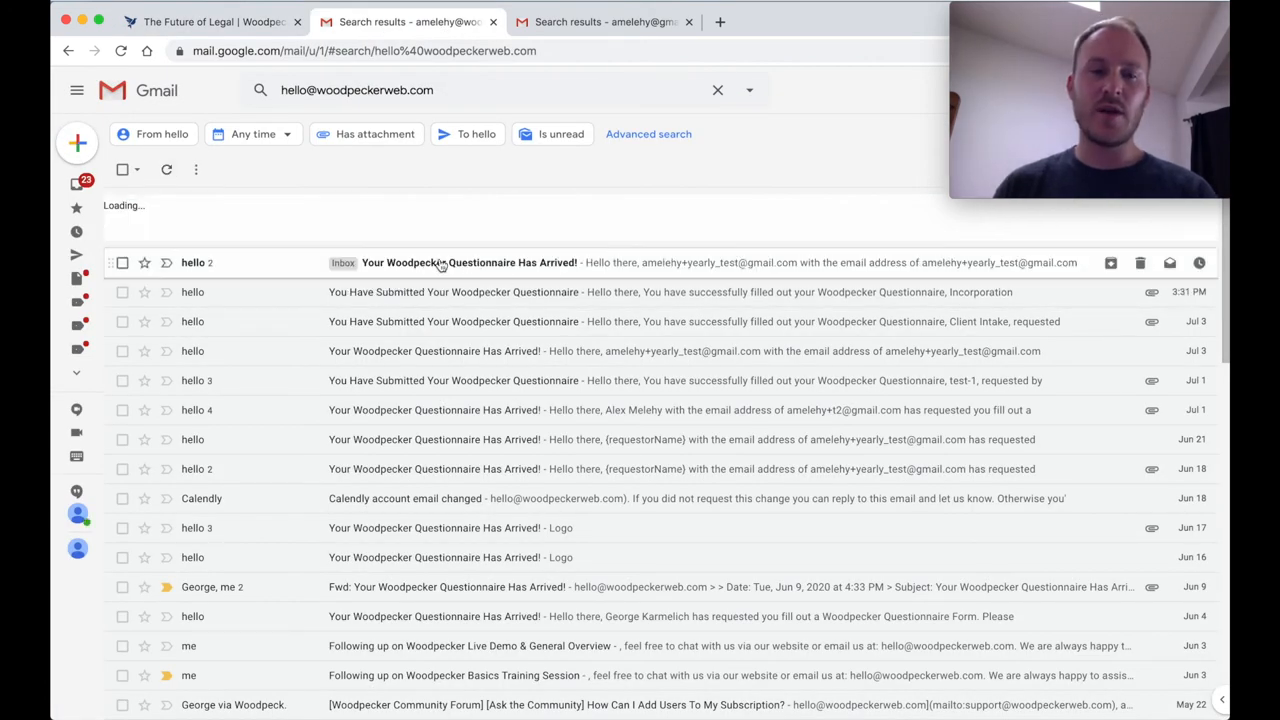
- Open the 'Your Woodpecker Questionnaire Has Arrived!' email and follow its link to the form
left_click(470, 262)
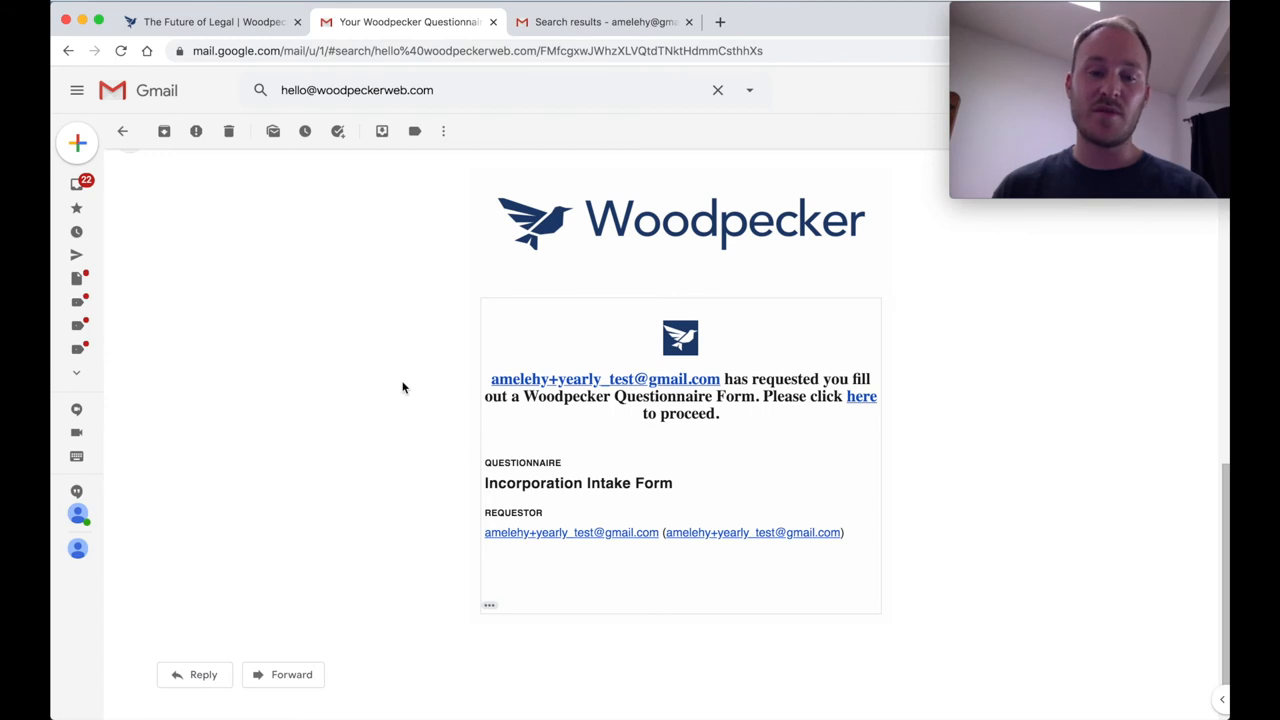
mouse_move(860, 396)
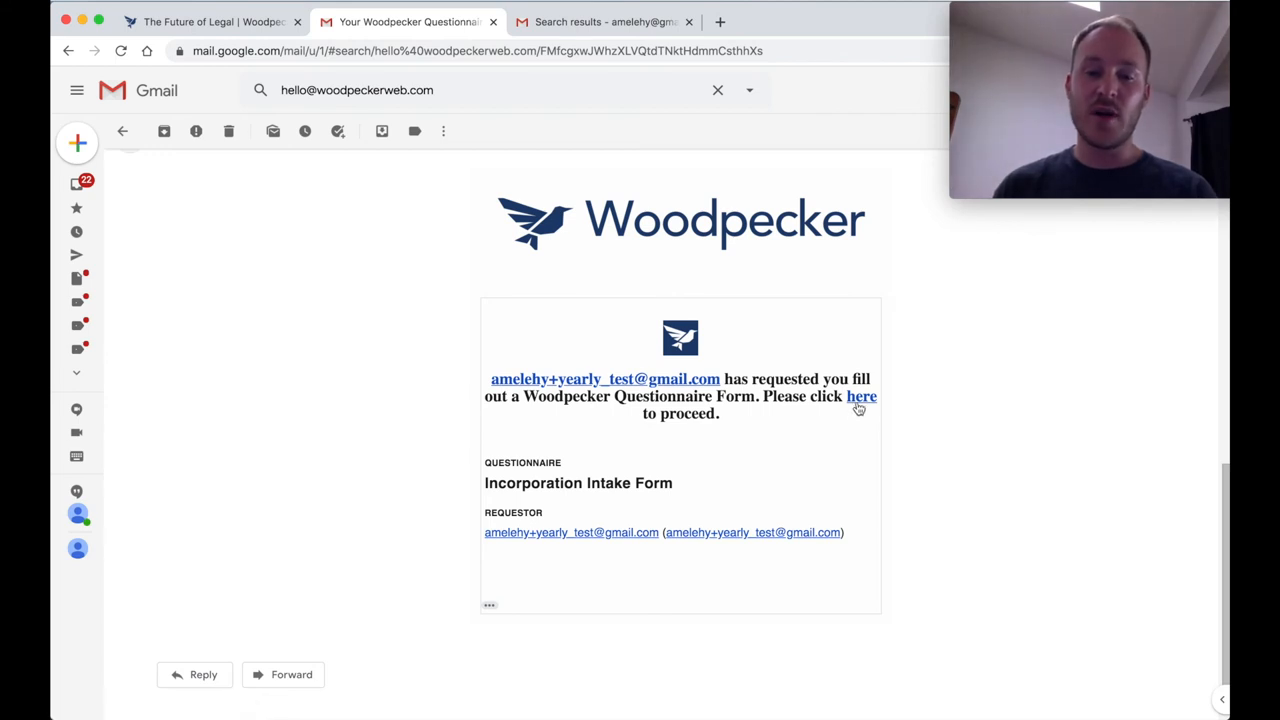
left_click(860, 396)
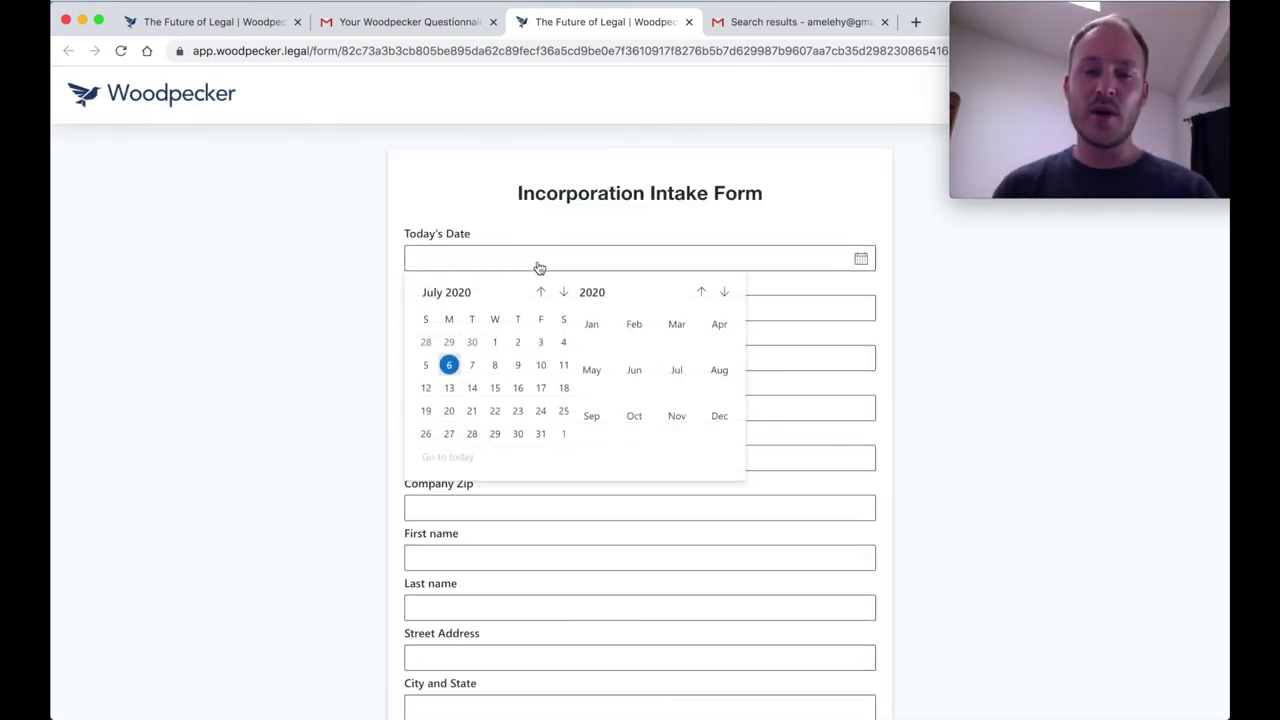
- Fill in Today's Date, submit the questionnaire, and return to the Gmail results
left_click(496, 388)
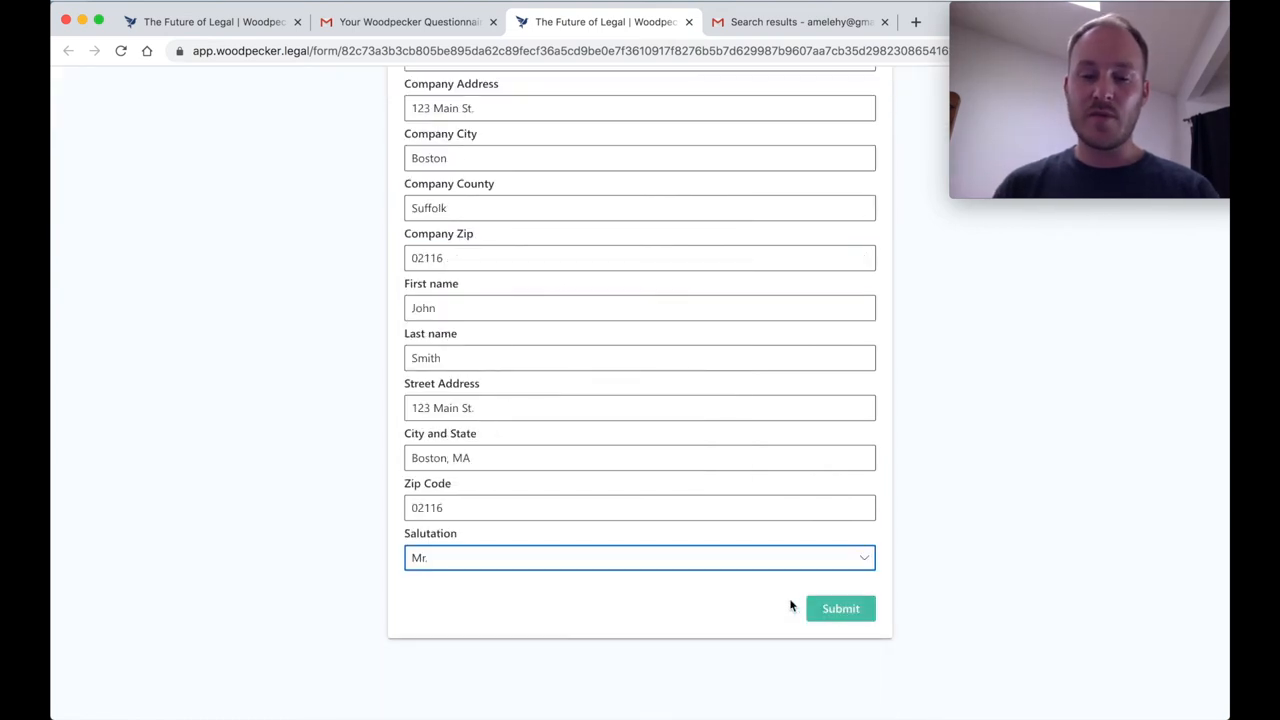
left_click(840, 608)
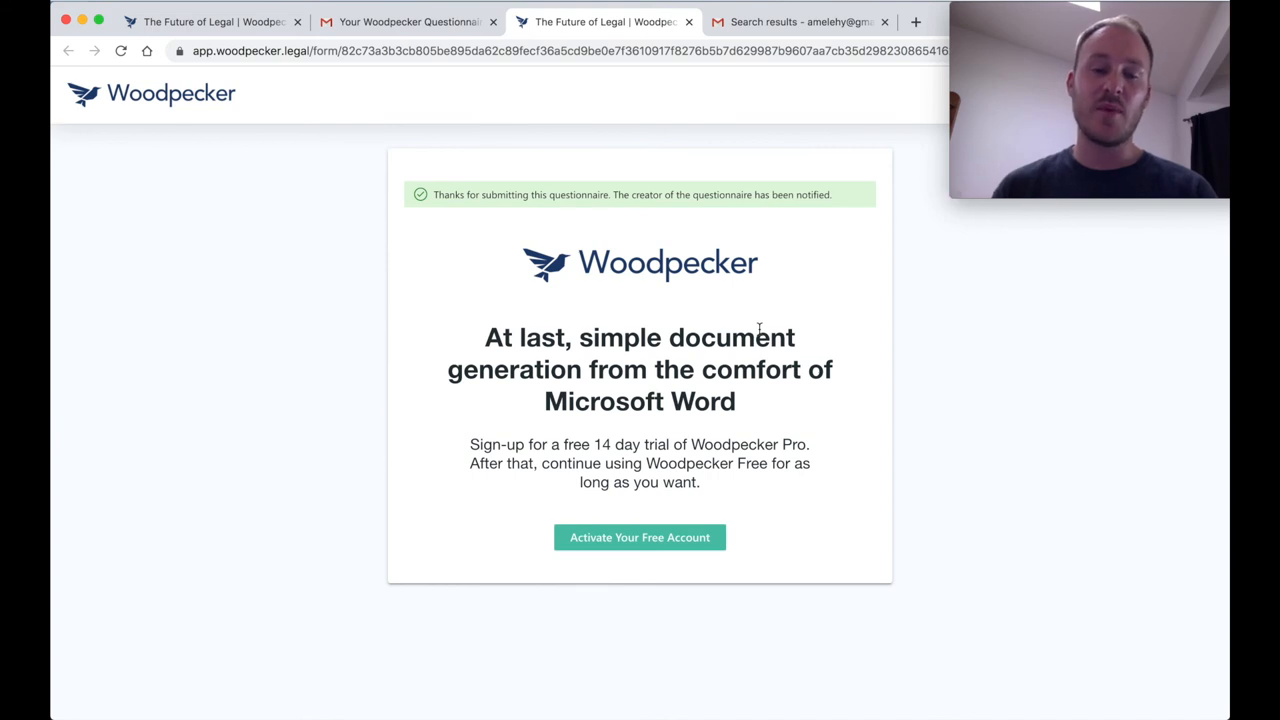
mouse_move(486, 224)
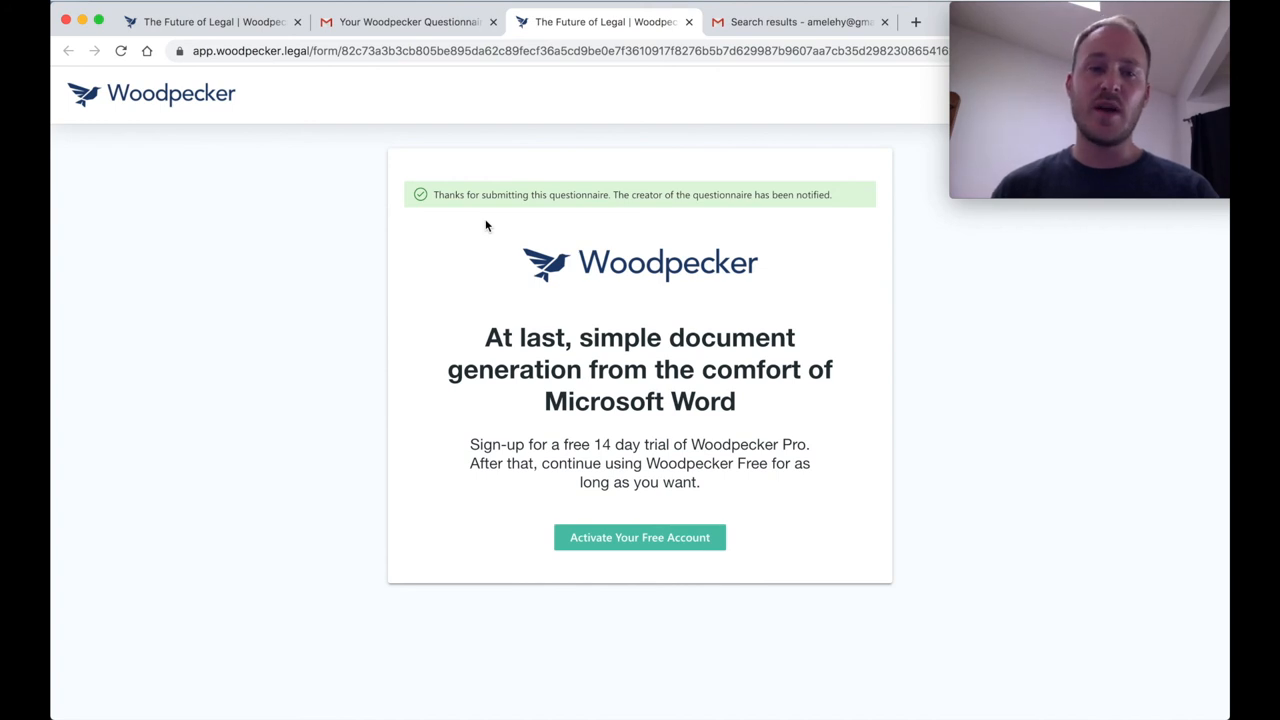
mouse_move(456, 284)
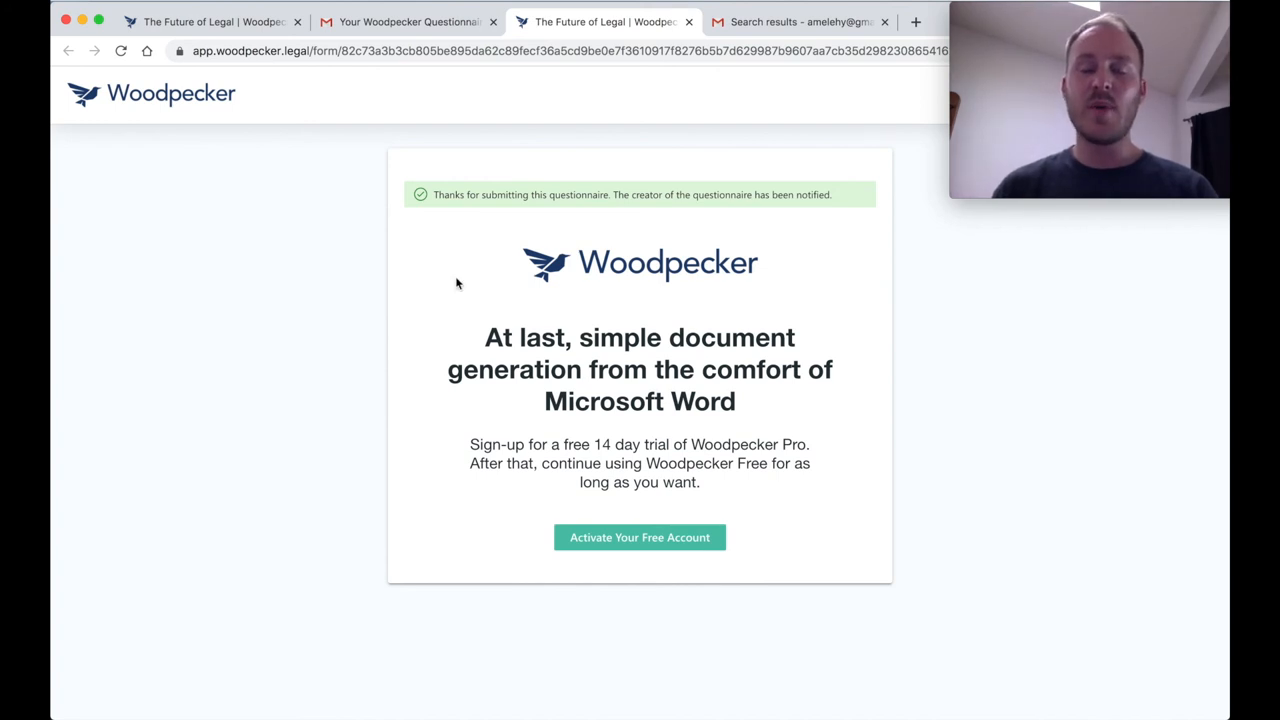
left_click(796, 20)
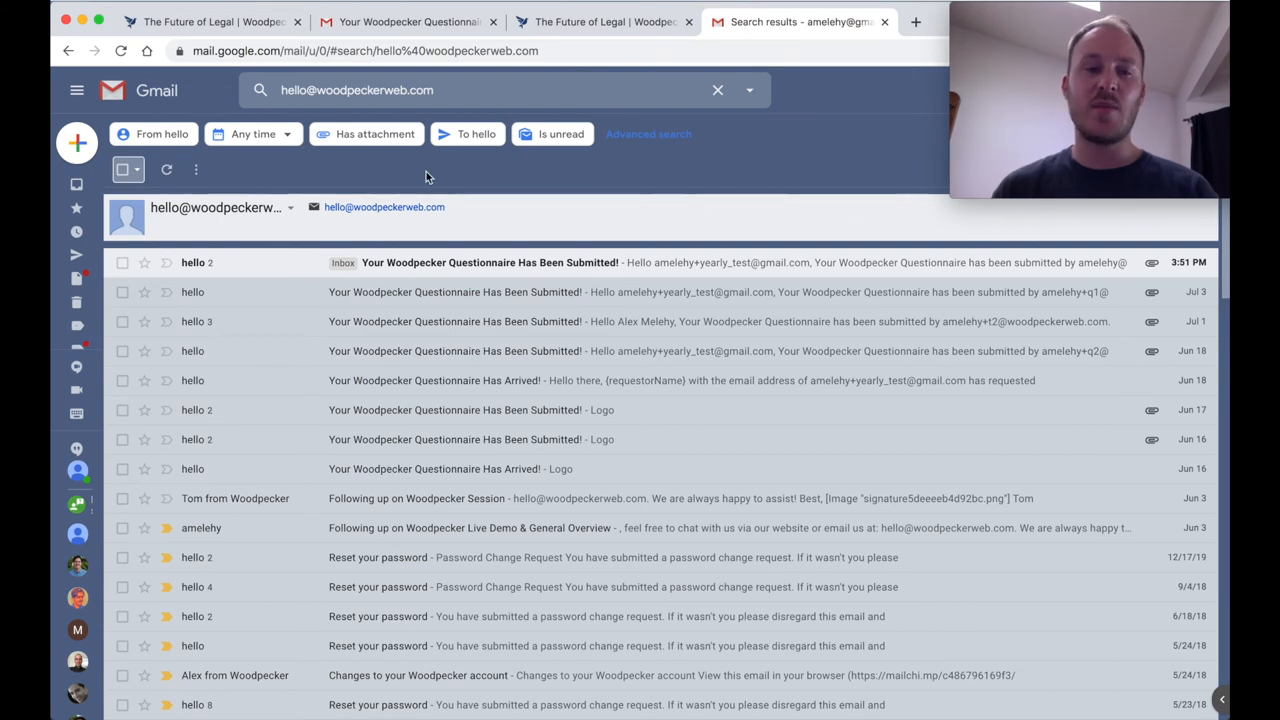
mouse_move(416, 262)
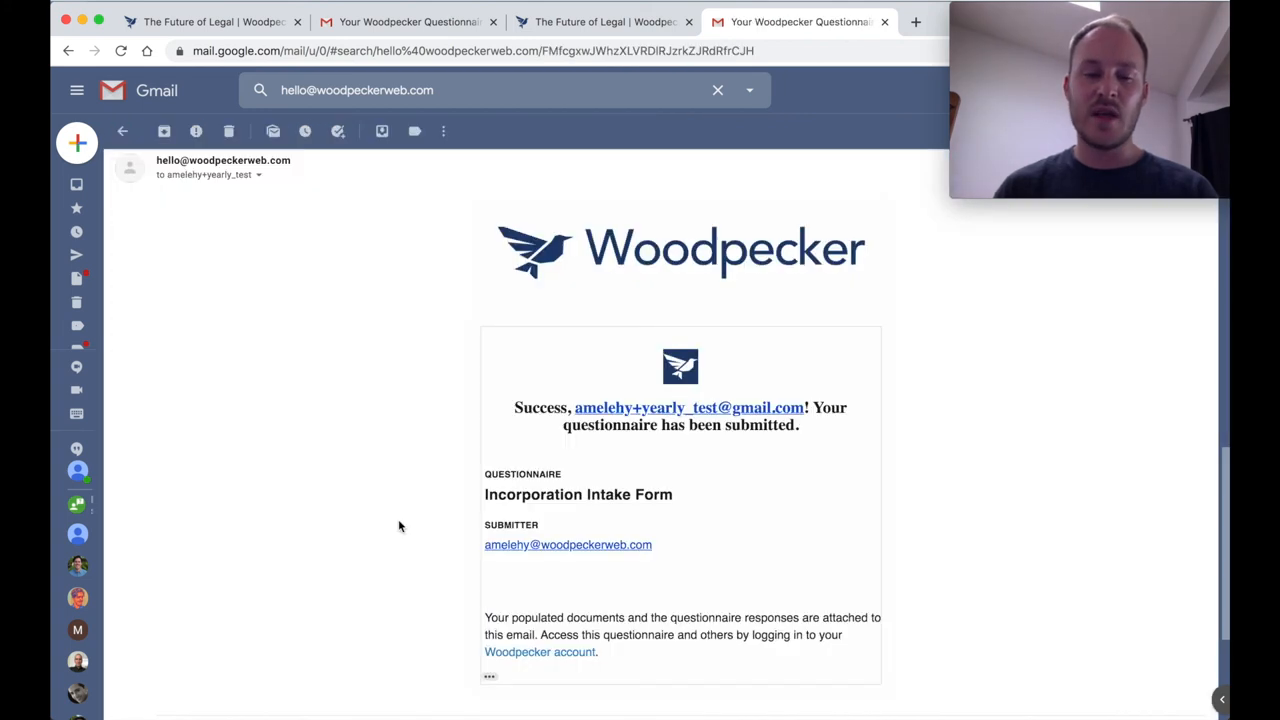
mouse_move(728, 472)
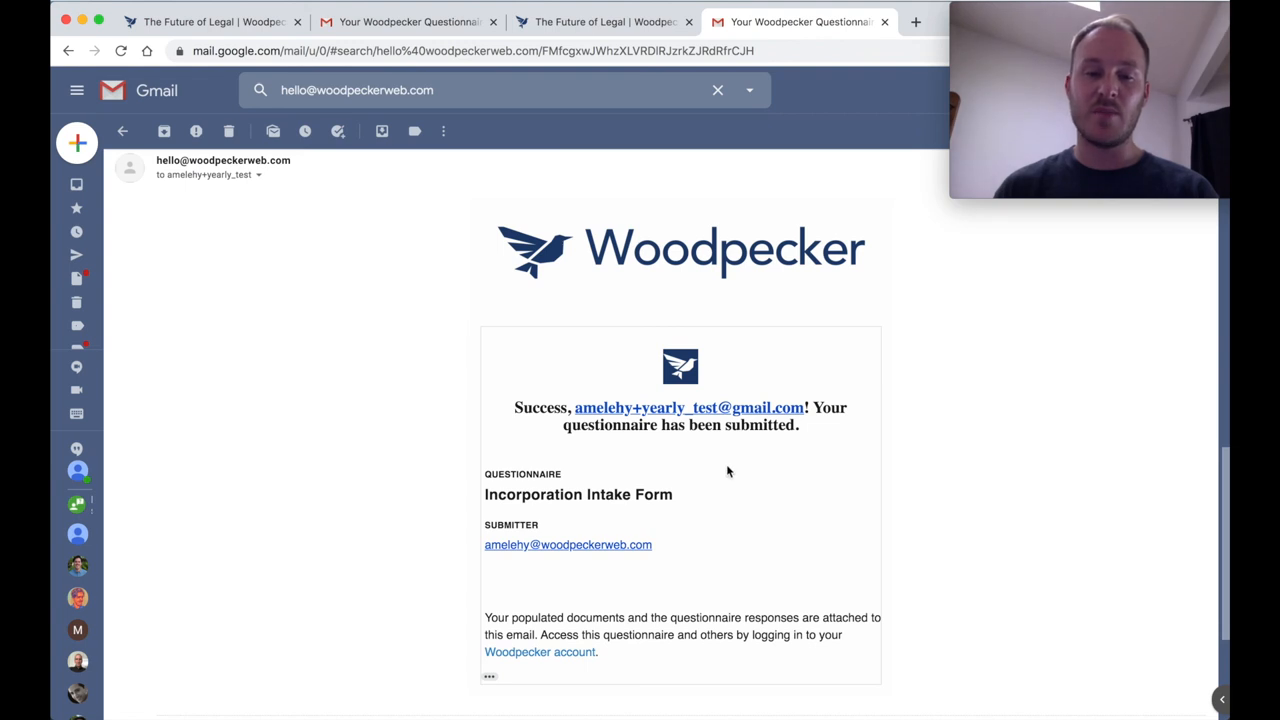
- Check the submission email's two attachments, then reopen Incorporation Intake Form in Woodpecker
scroll("down", 3)
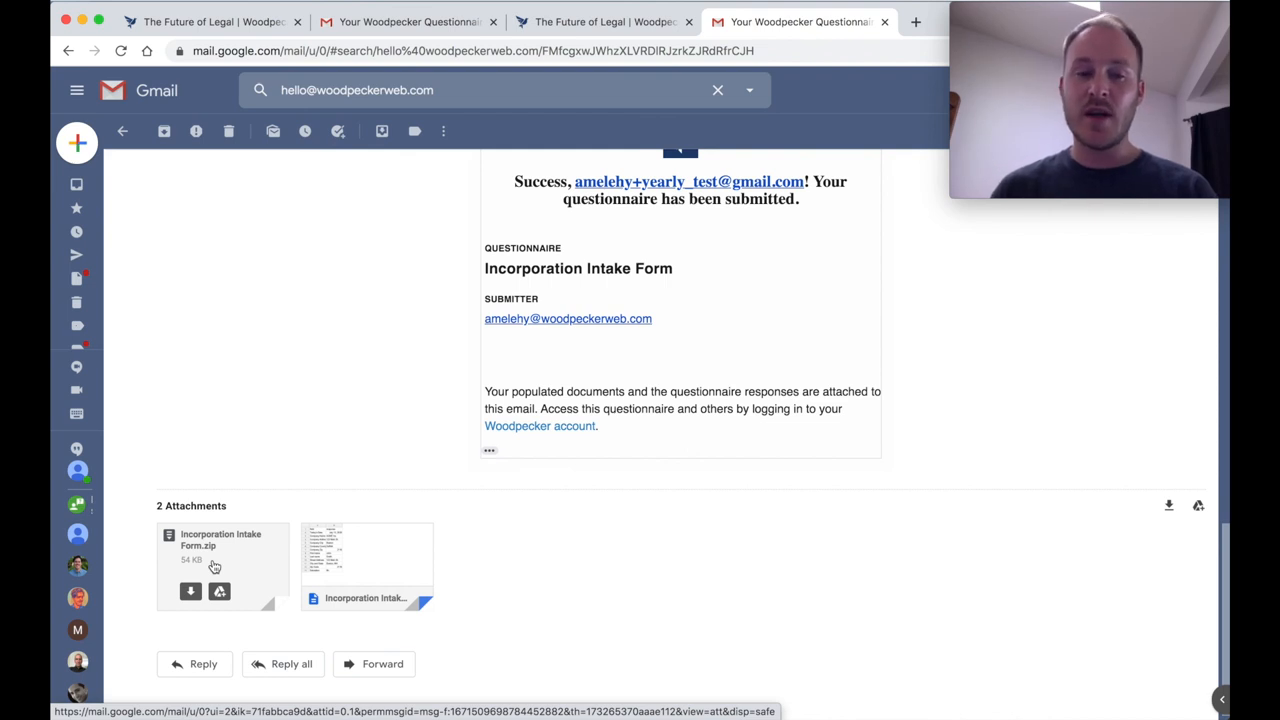
scroll("up", 3)
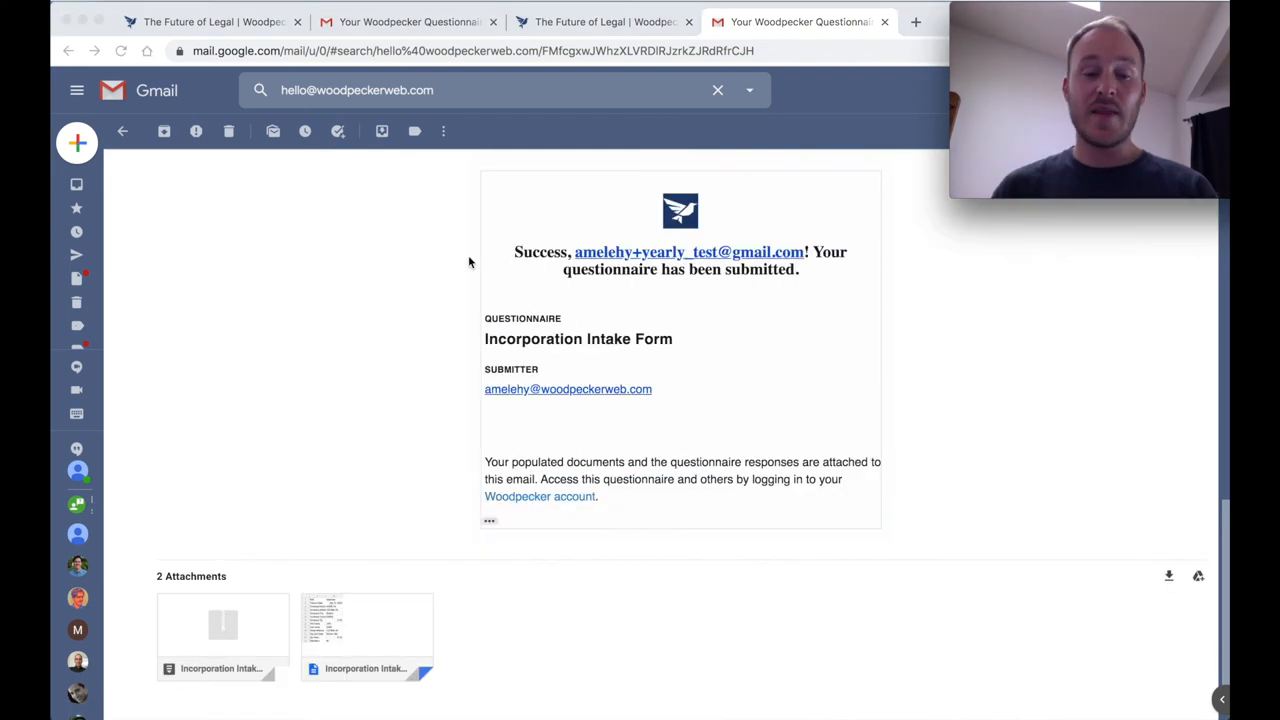
left_click(210, 20)
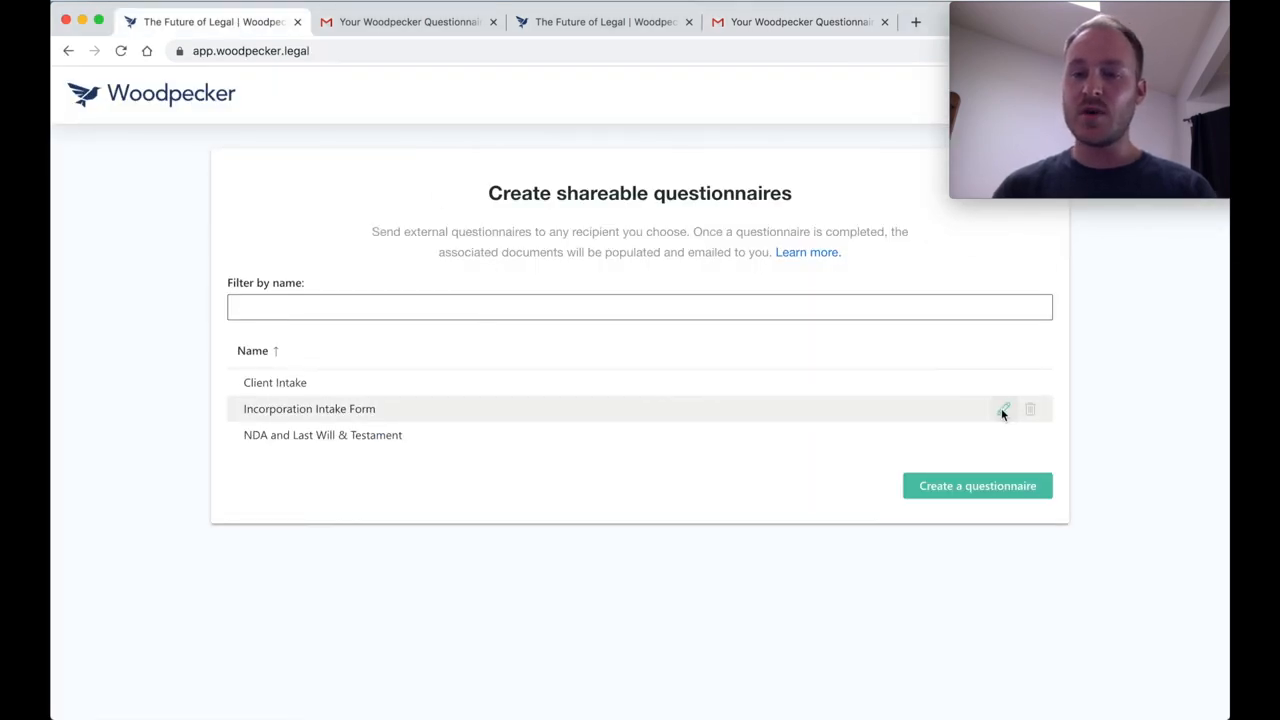
left_click(1004, 408)
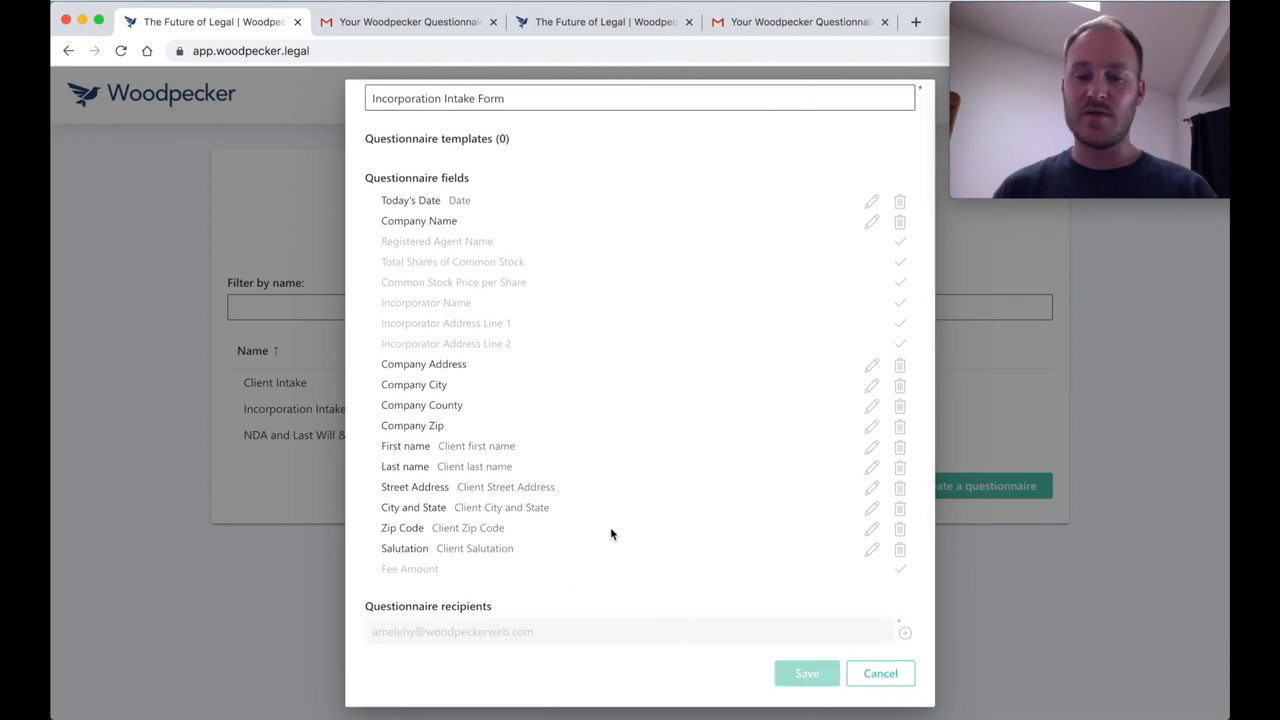